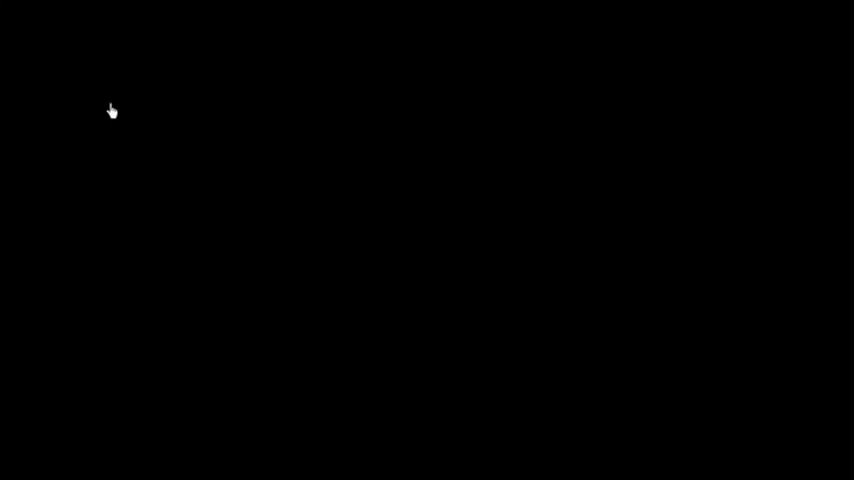
# Step: Handwrite the number 2943 in yellow in the blackboard's top-left corner
pyautogui.write('29')
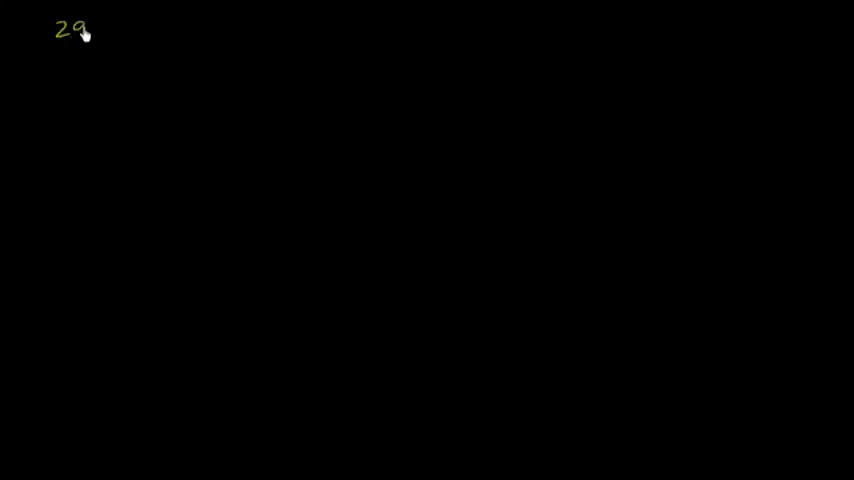
pyautogui.write('43')
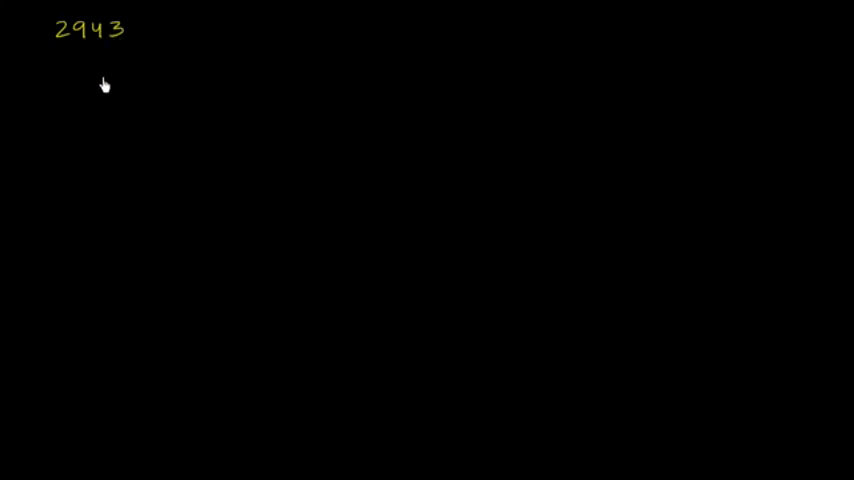
pyautogui.moveTo(68, 63)
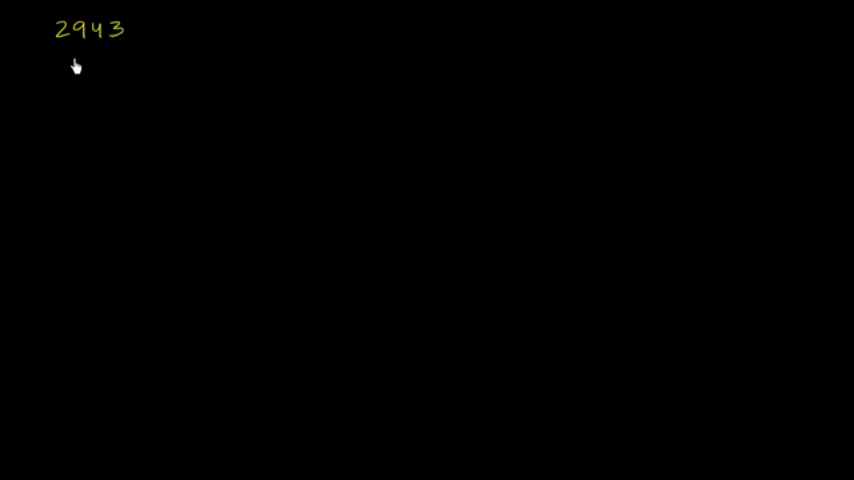
pyautogui.moveTo(79, 77)
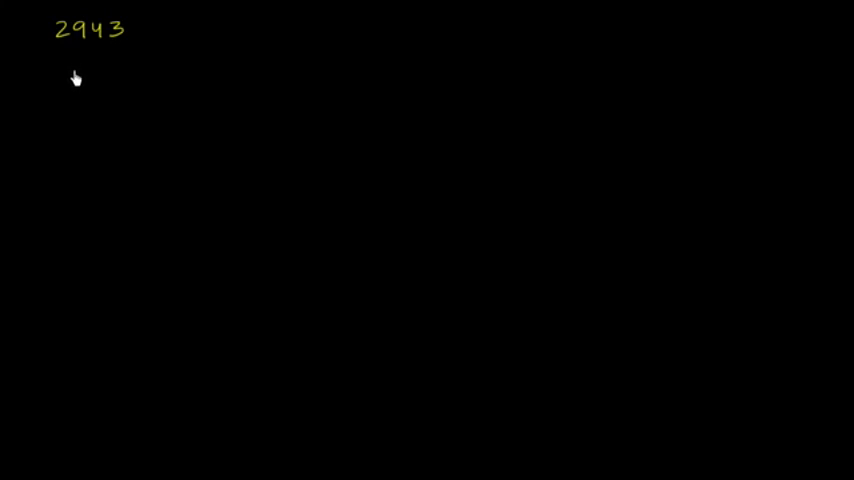
pyautogui.moveTo(71, 89)
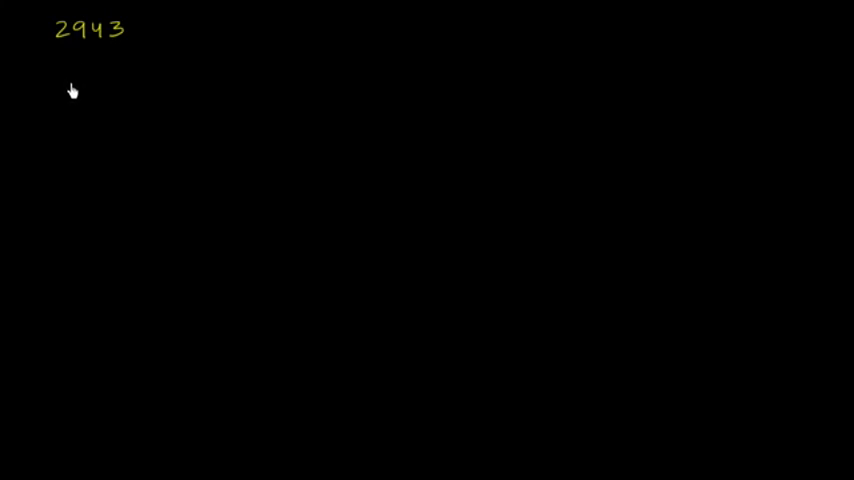
pyautogui.moveTo(74, 84)
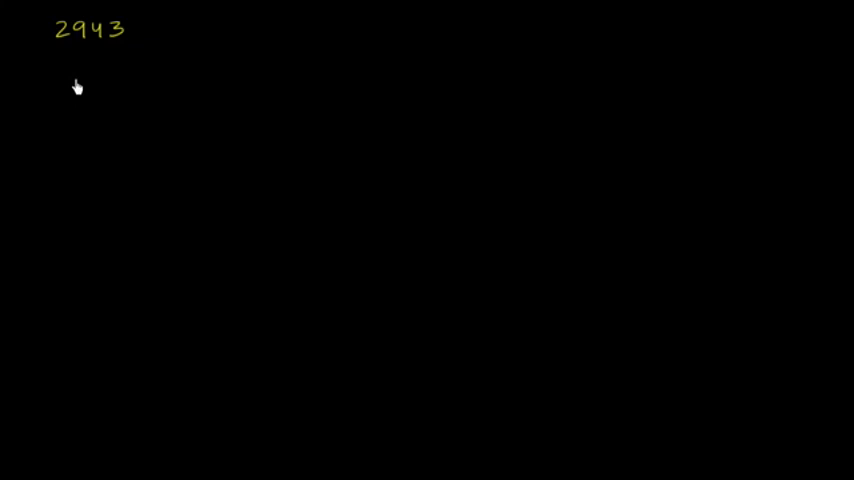
pyautogui.moveTo(75, 48)
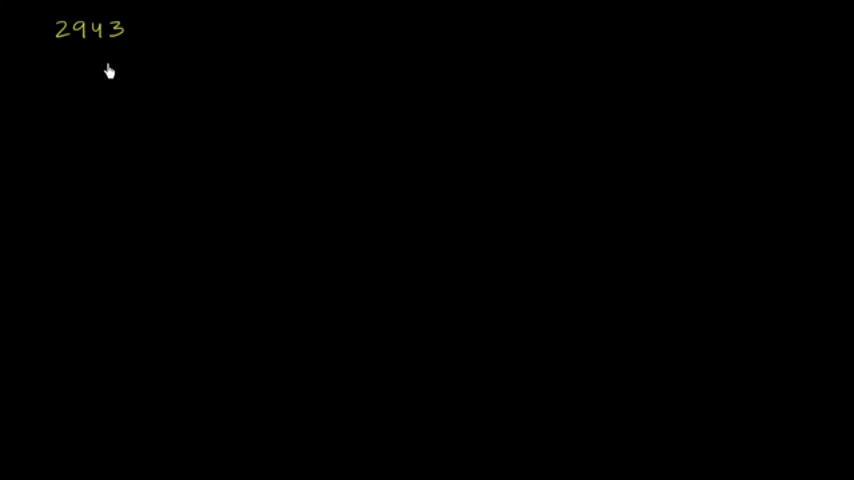
pyautogui.moveTo(90, 78)
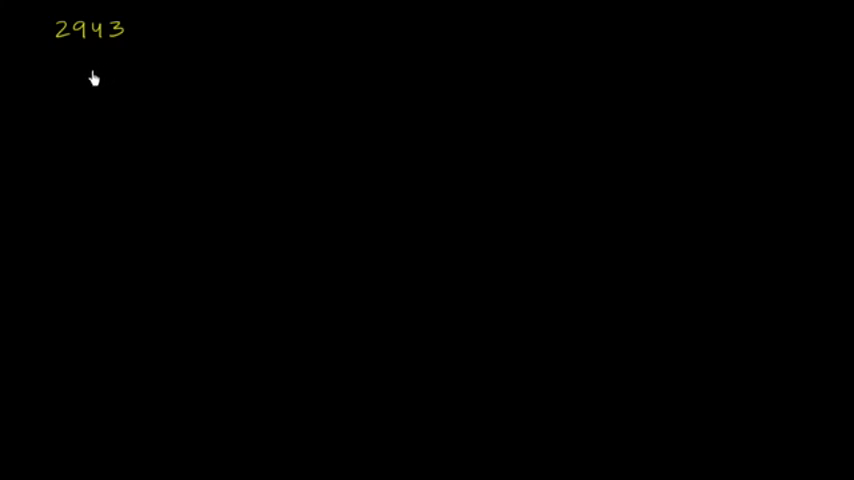
pyautogui.moveTo(89, 85)
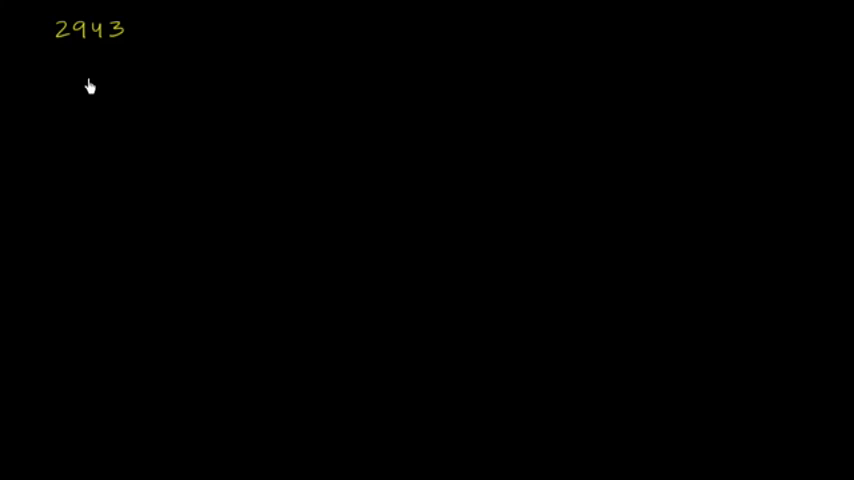
pyautogui.moveTo(80, 97)
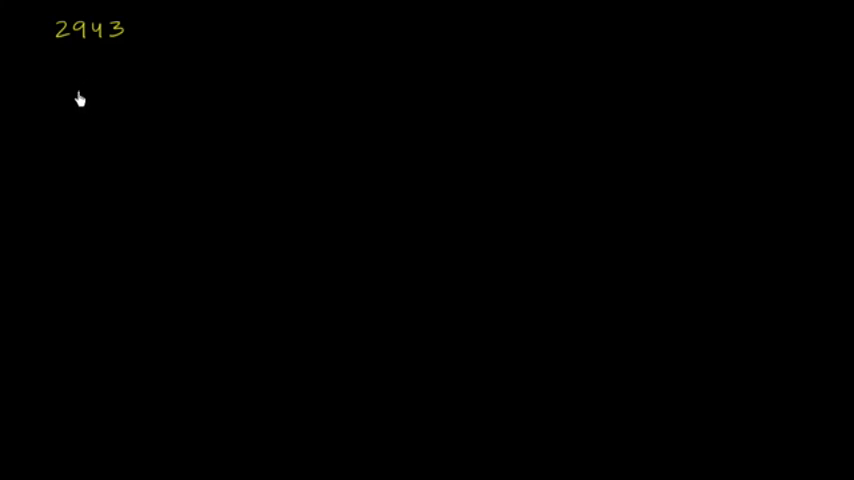
pyautogui.moveTo(206, 33)
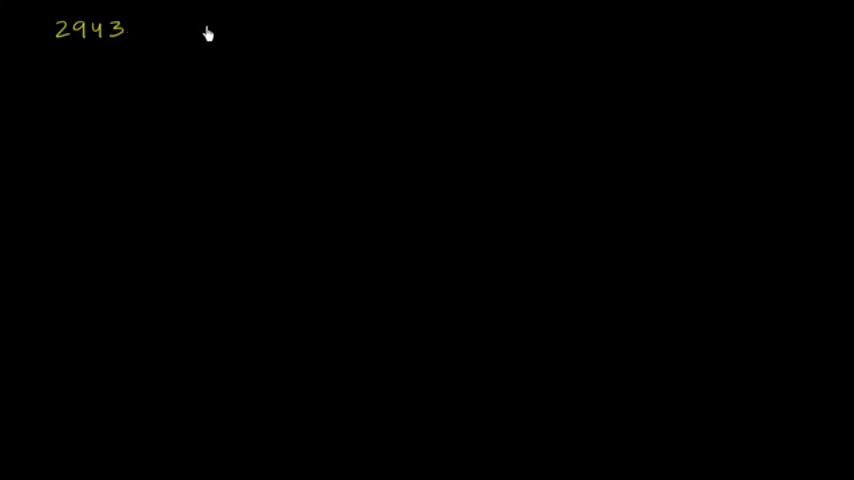
# Step: Write the digit sum 2 + 9 + 4 + 3 = 18 beside 2943, with check marks
pyautogui.write('2+9+4')
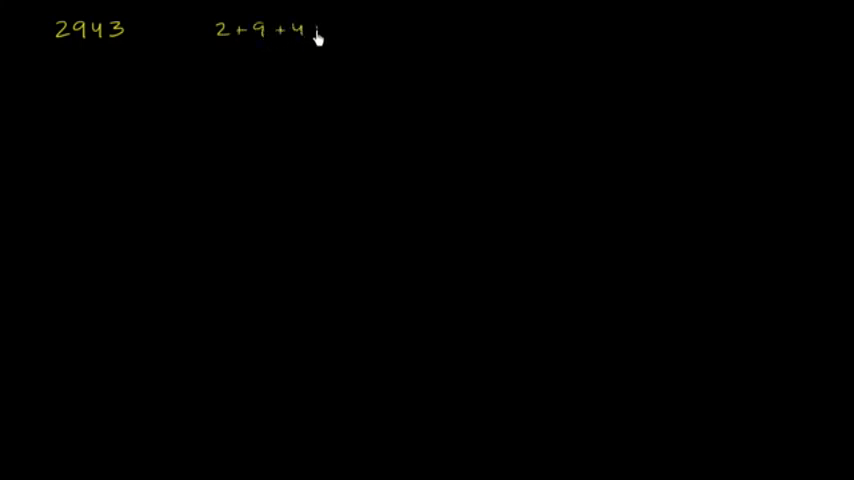
pyautogui.write('+ 3')
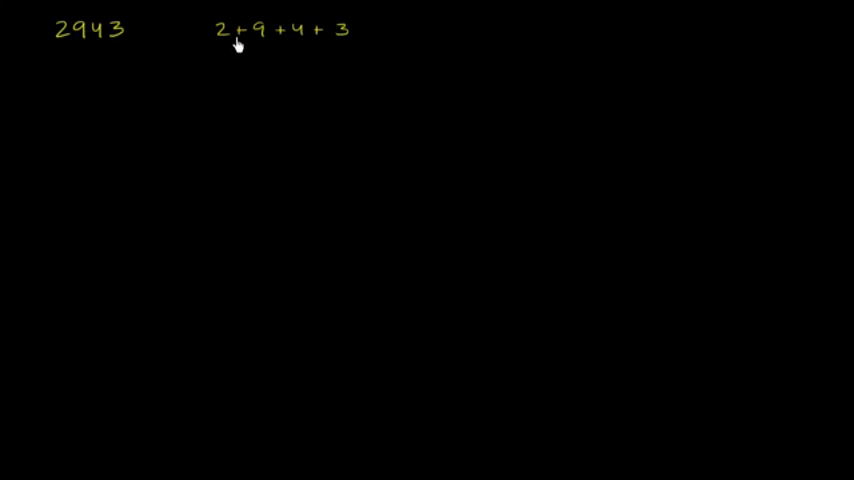
pyautogui.moveTo(302, 50)
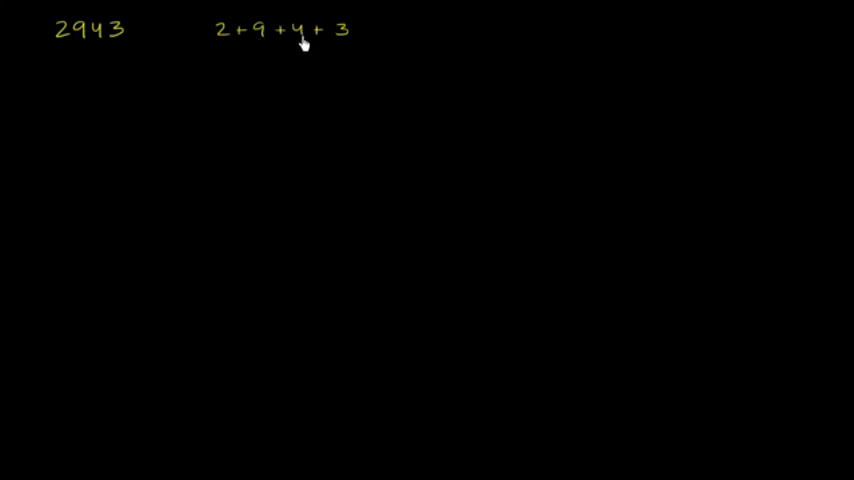
pyautogui.moveTo(378, 36)
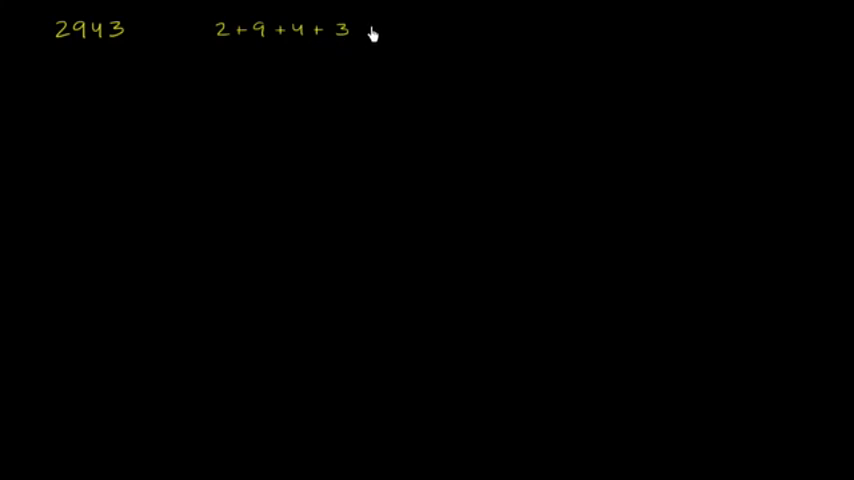
pyautogui.write('= 18 ✓')
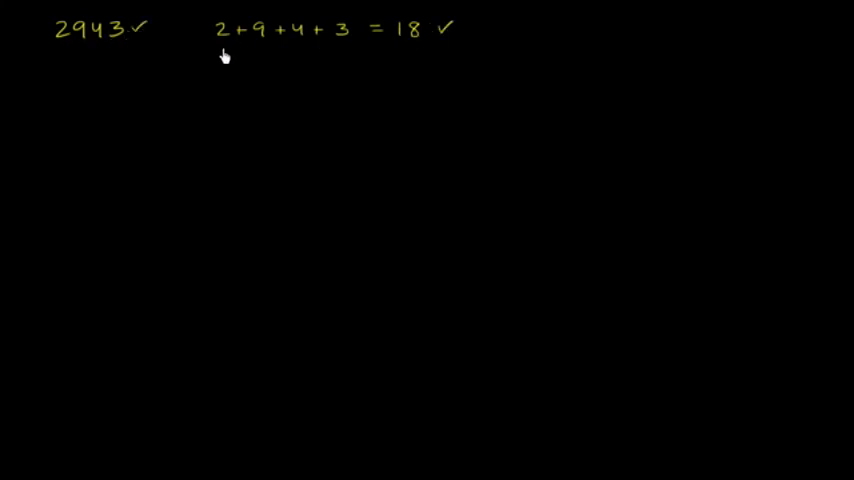
pyautogui.moveTo(411, 50)
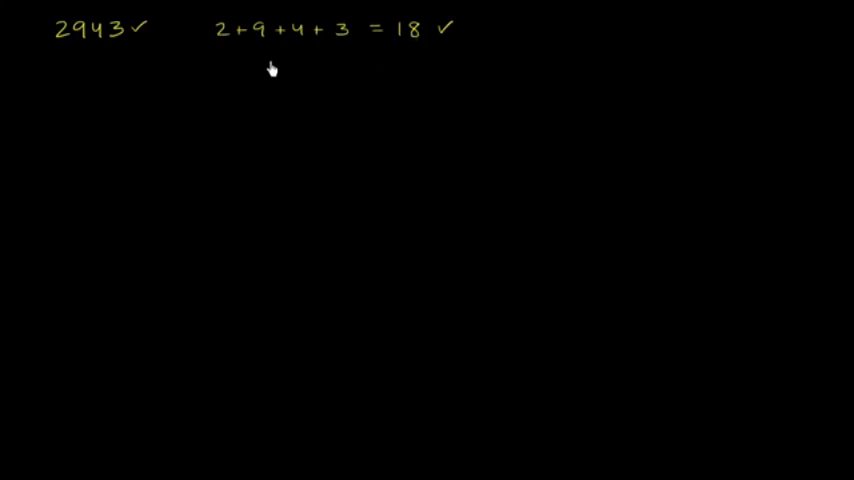
# Step: Write 1 + 8 = 9 with a check mark beneath 18
pyautogui.write('1+8 = 9 ✓')
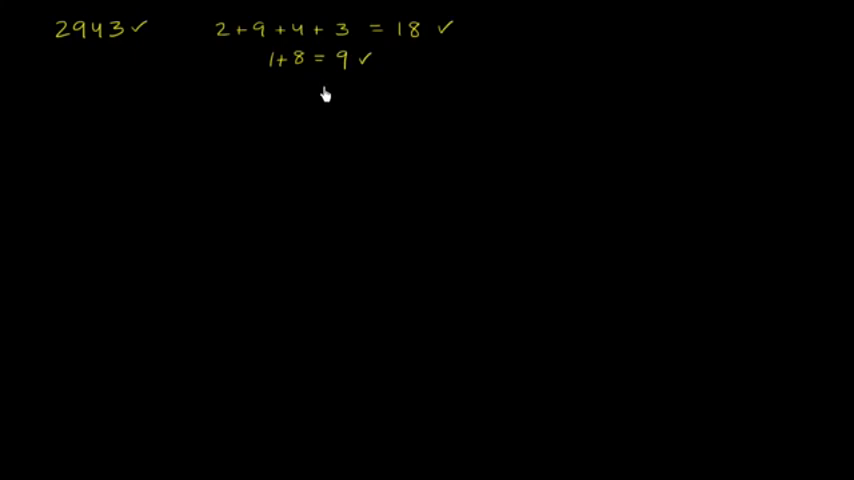
pyautogui.moveTo(330, 95)
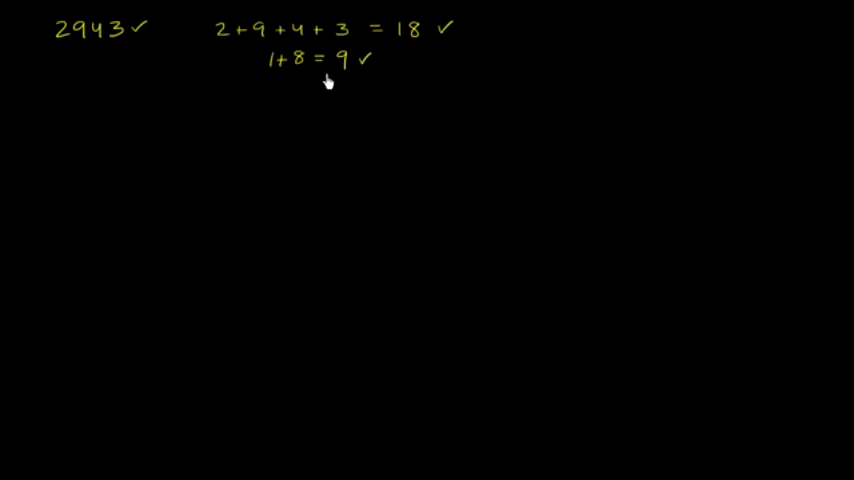
pyautogui.moveTo(252, 95)
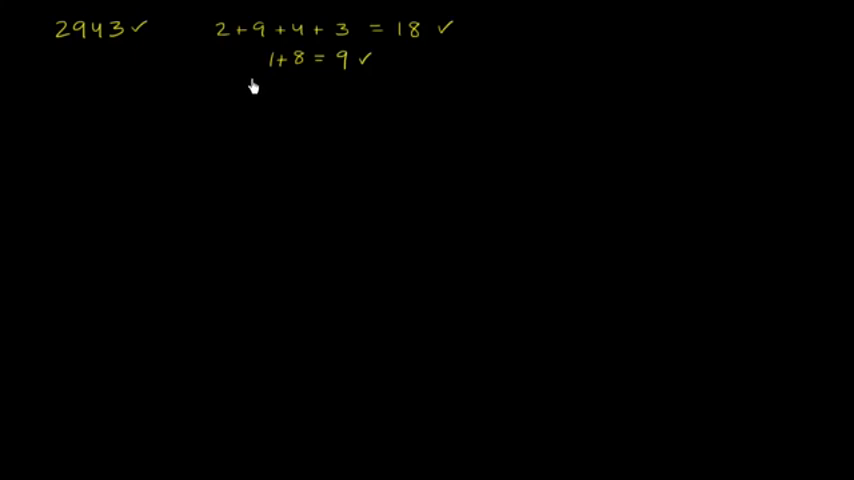
pyautogui.moveTo(243, 96)
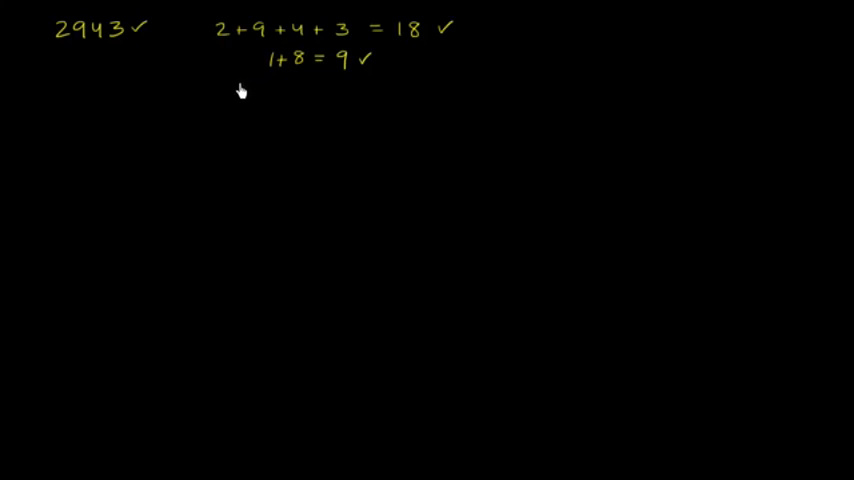
pyautogui.moveTo(234, 96)
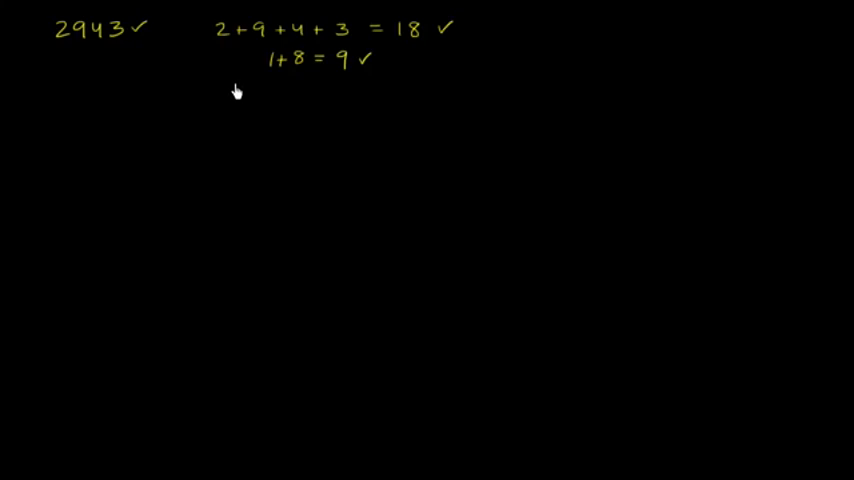
pyautogui.moveTo(234, 99)
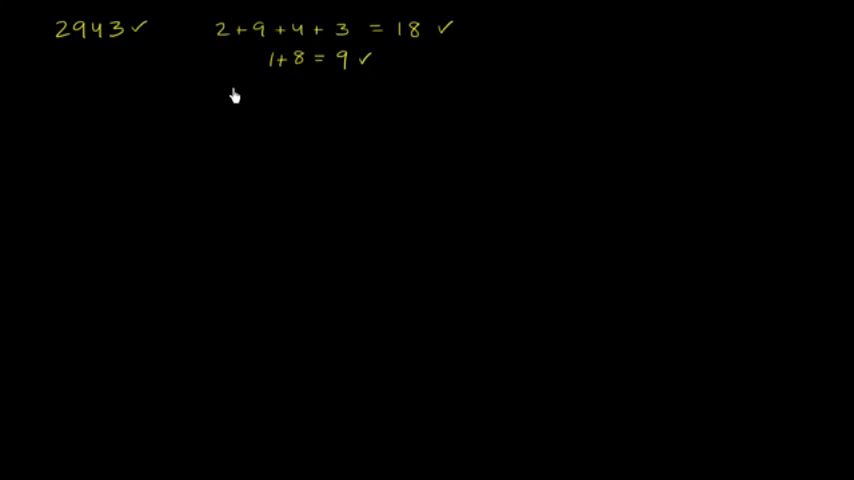
pyautogui.moveTo(235, 103)
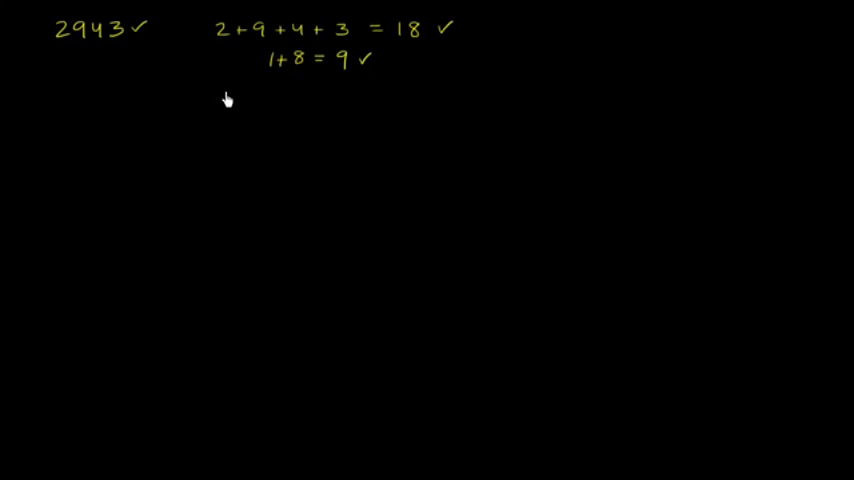
pyautogui.moveTo(232, 96)
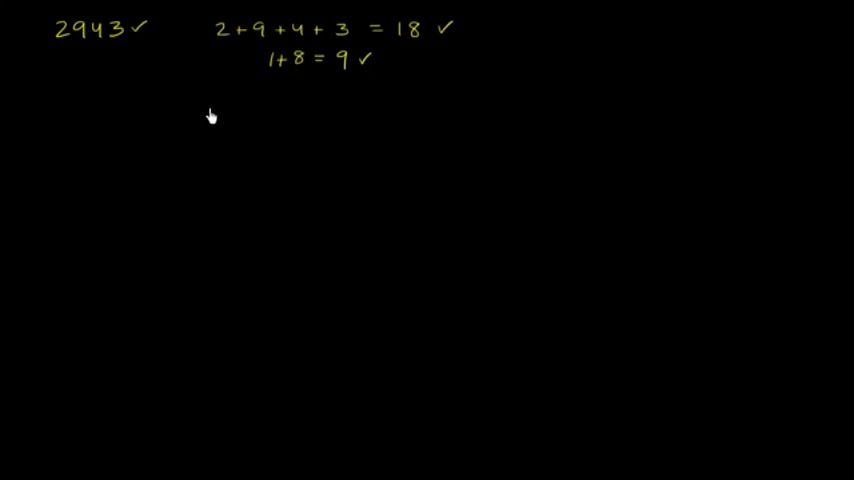
pyautogui.moveTo(76, 62)
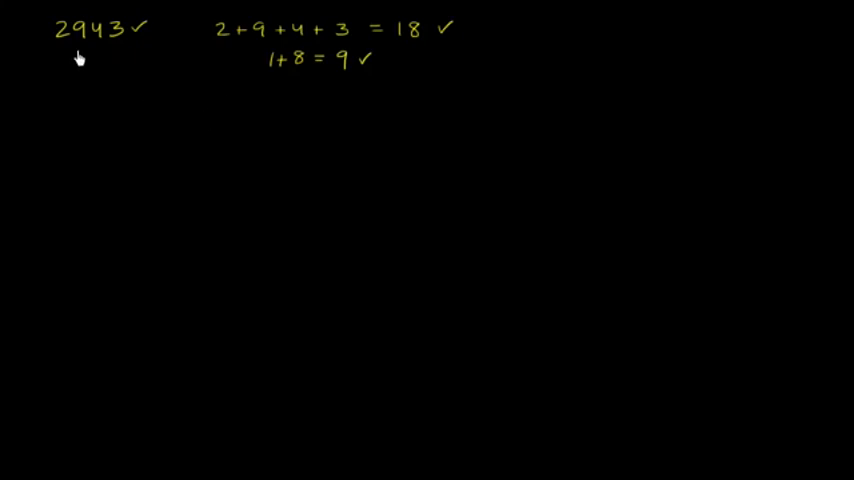
pyautogui.moveTo(123, 55)
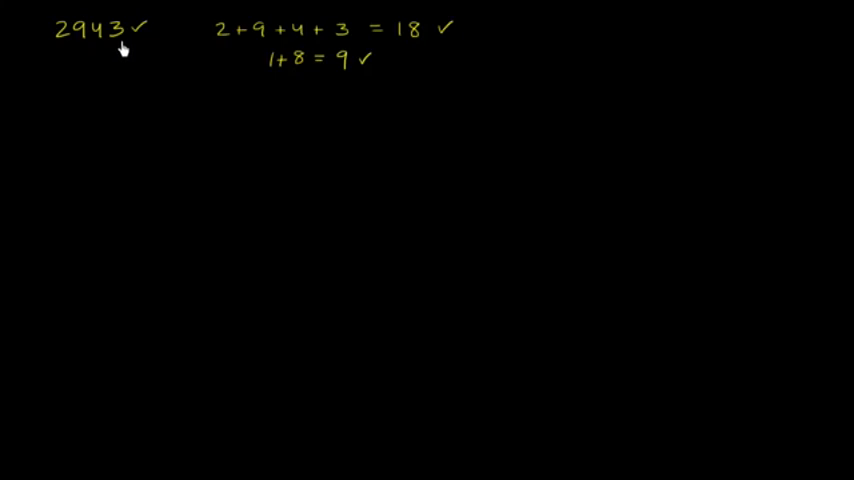
pyautogui.moveTo(5, 75)
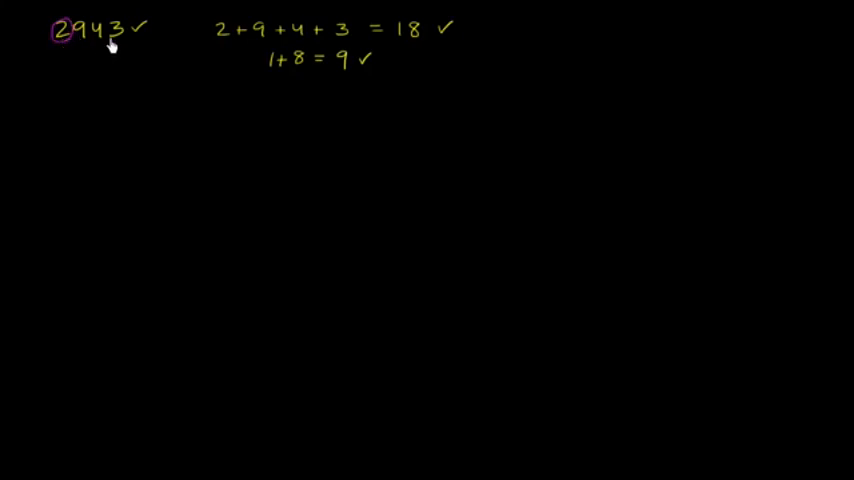
pyautogui.moveTo(43, 143)
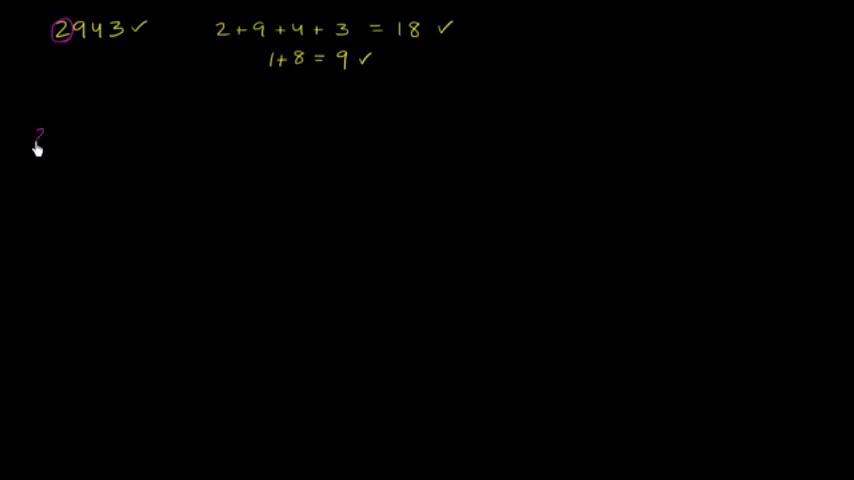
# Step: Circle each digit and write 2(1000) + 9(100) + 4(10) + 3 in matching colours
pyautogui.write('2(1')
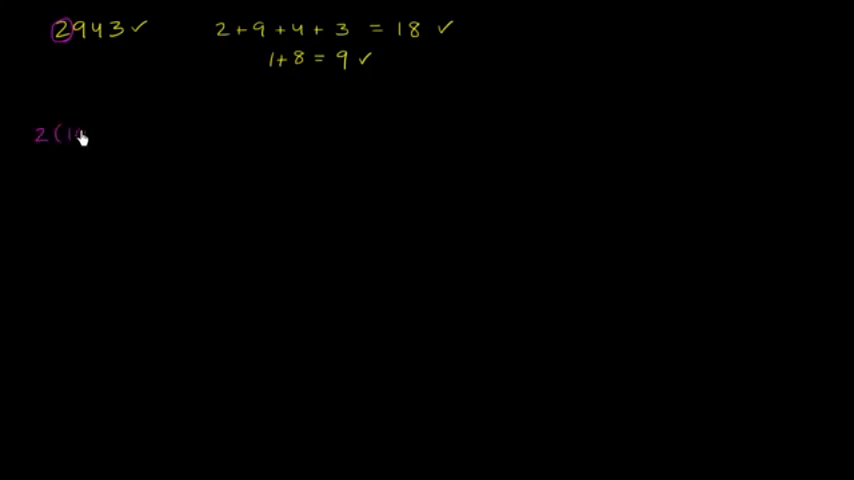
pyautogui.write('1000)')
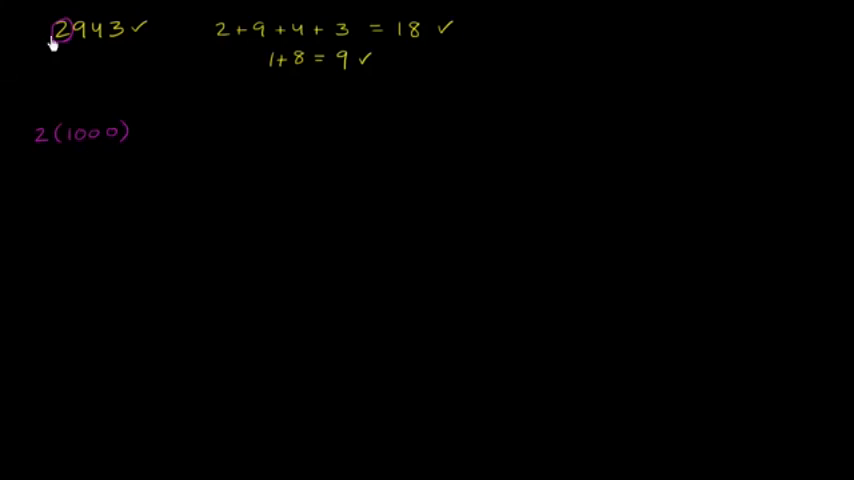
pyautogui.moveTo(62, 30); pyautogui.dragTo(62, 30)
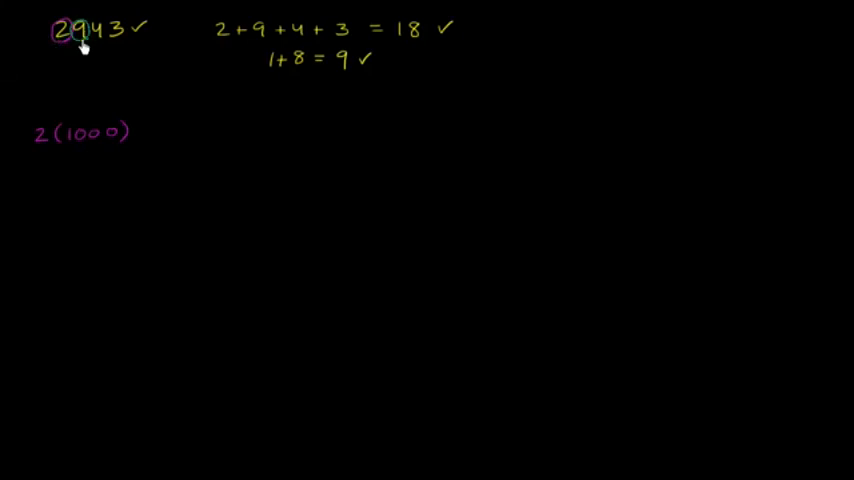
pyautogui.write('+')
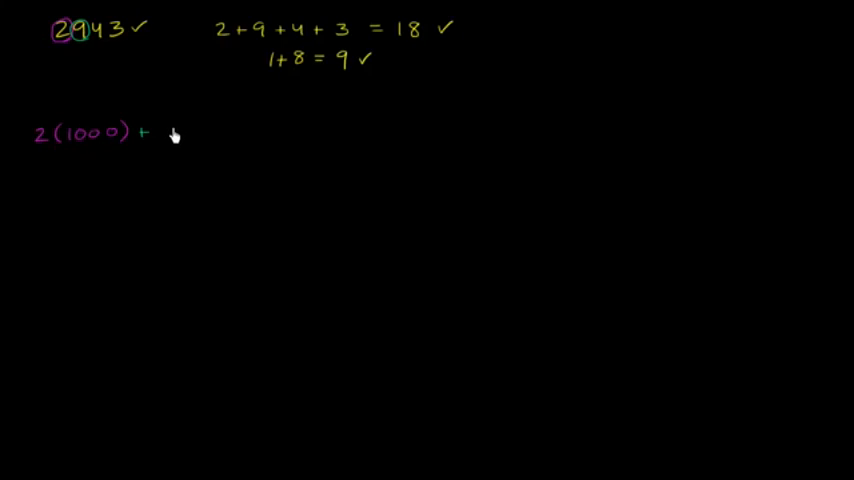
pyautogui.write('9(1')
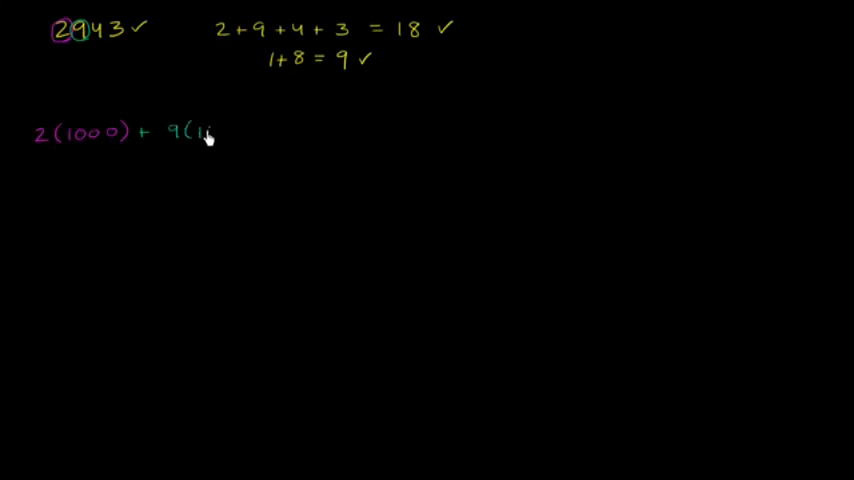
pyautogui.write('100)')
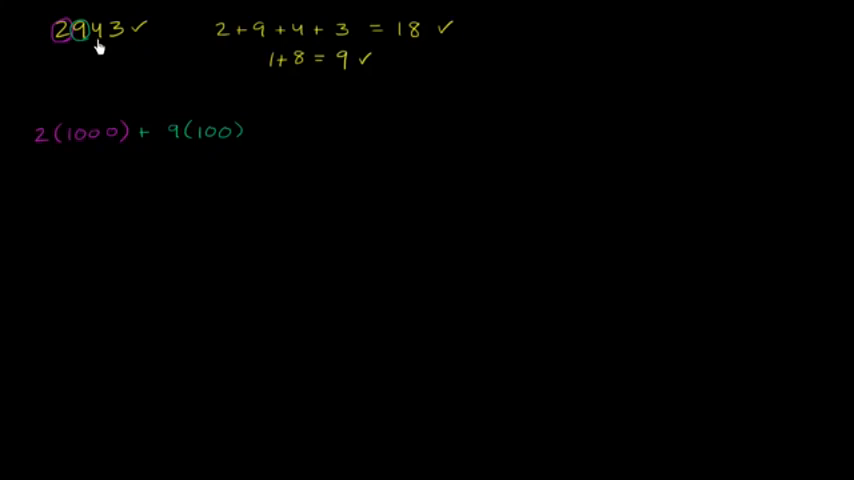
pyautogui.moveTo(258, 134)
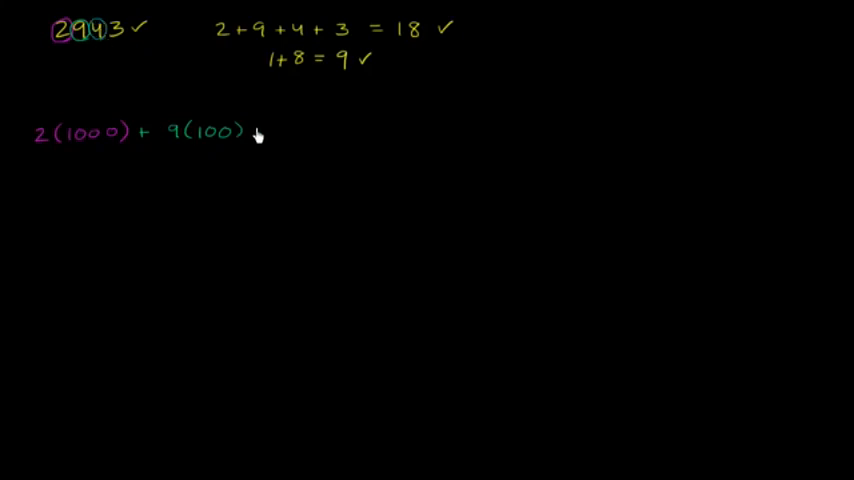
pyautogui.write('+ 4')
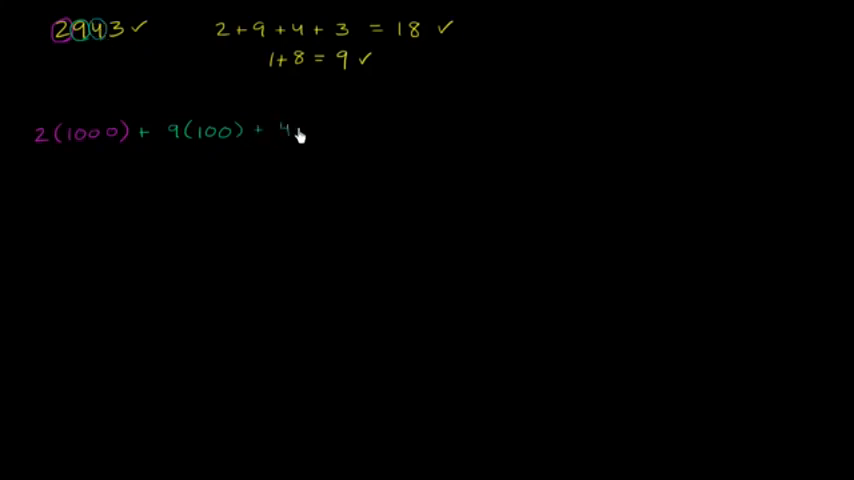
pyautogui.write('(10)')
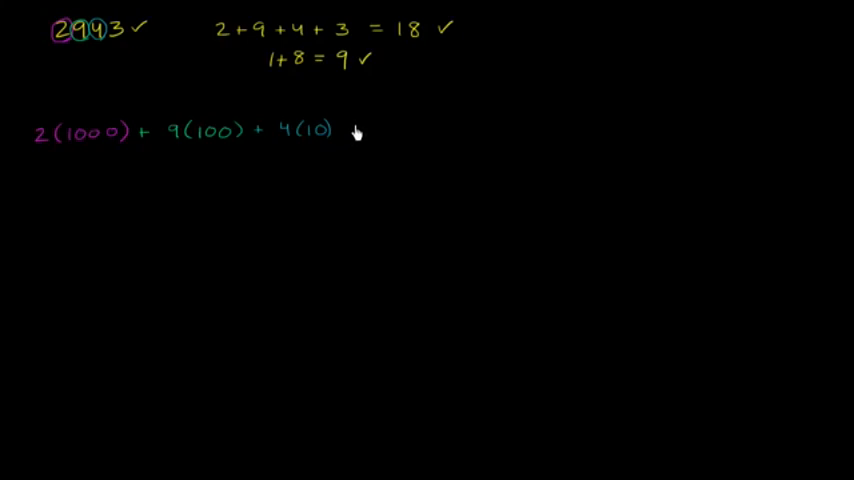
pyautogui.moveTo(356, 134)
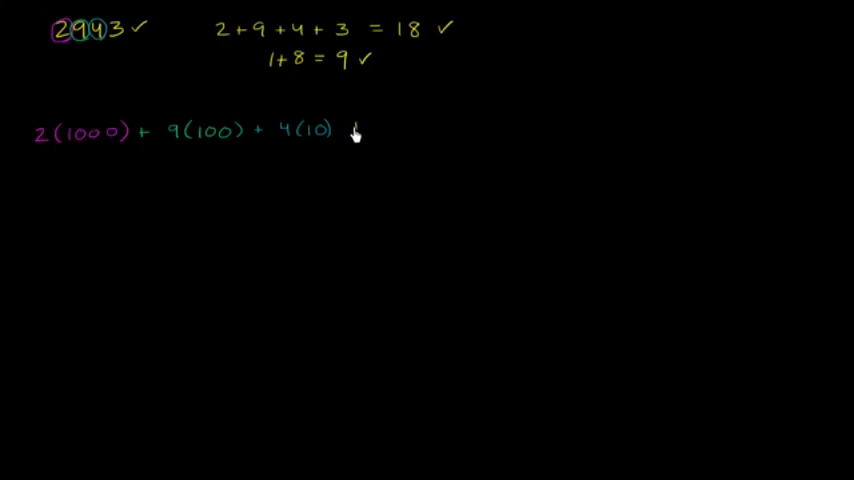
pyautogui.write('+ 3')
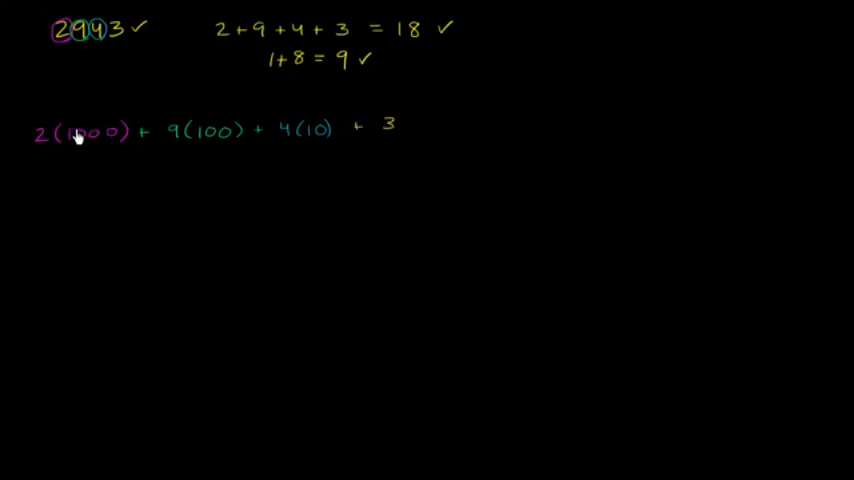
pyautogui.moveTo(190, 147)
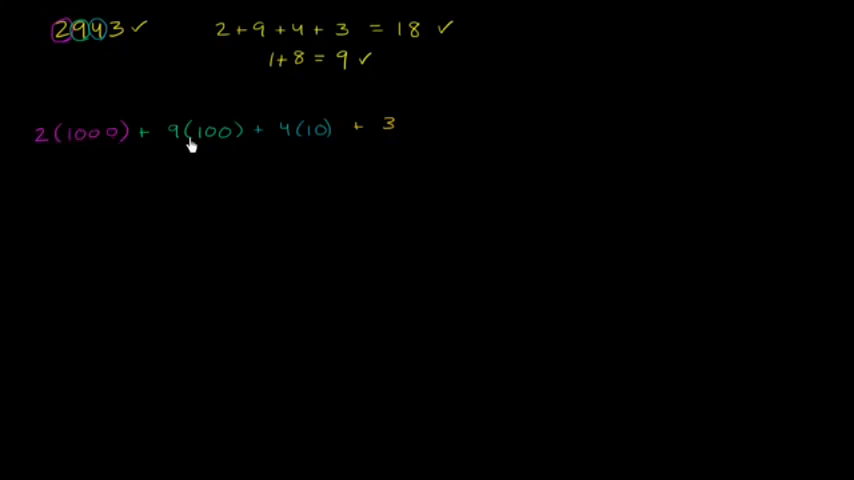
pyautogui.moveTo(382, 140)
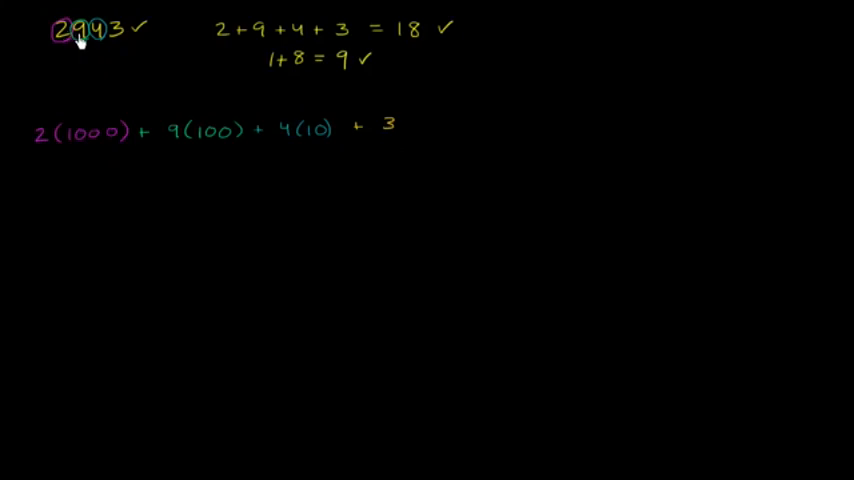
pyautogui.moveTo(97, 40)
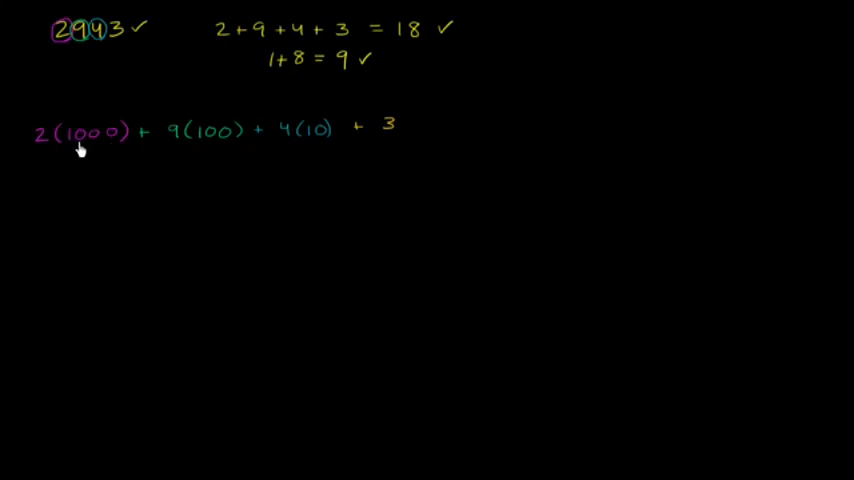
pyautogui.moveTo(320, 160)
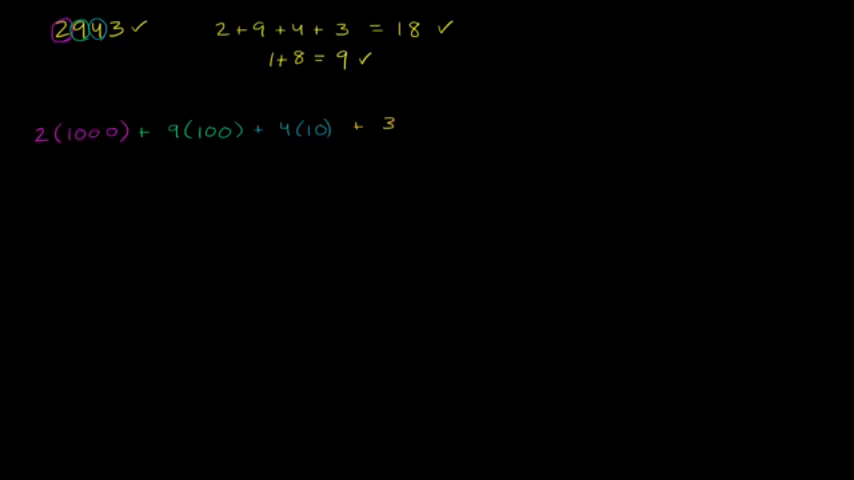
# Step: Underline 1000 and write 2(1+999) + 9(1+99) 4(1+9) + 3 on the next line
pyautogui.moveTo(50, 148); pyautogui.dragTo(120, 148)
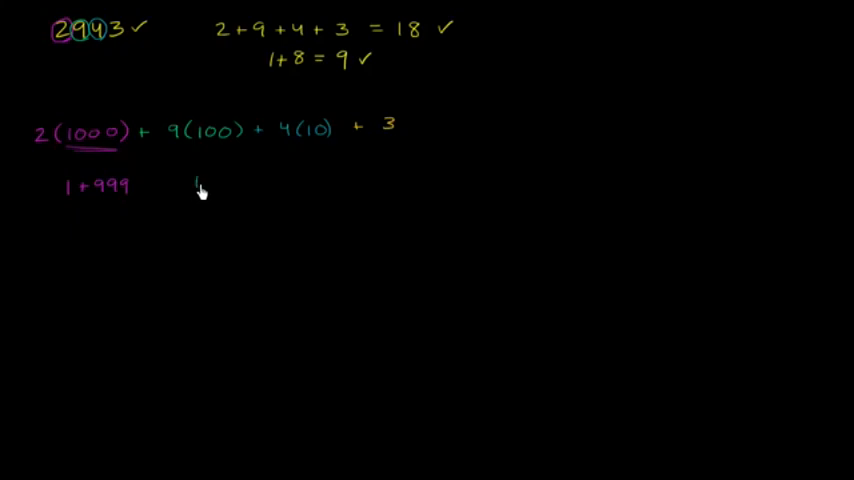
pyautogui.write('1+99')
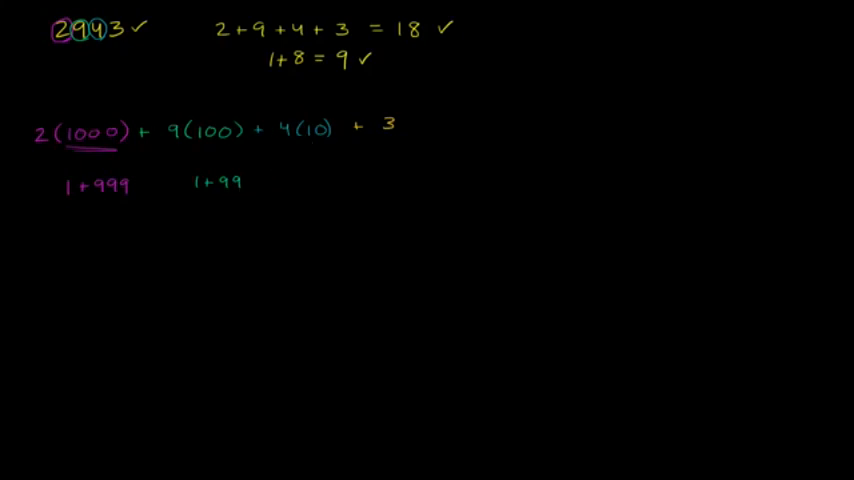
pyautogui.moveTo(311, 187)
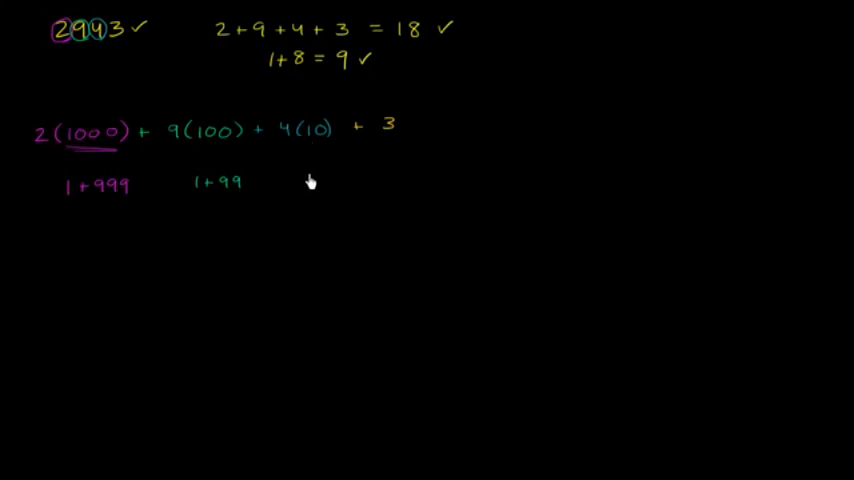
pyautogui.write('1+9')
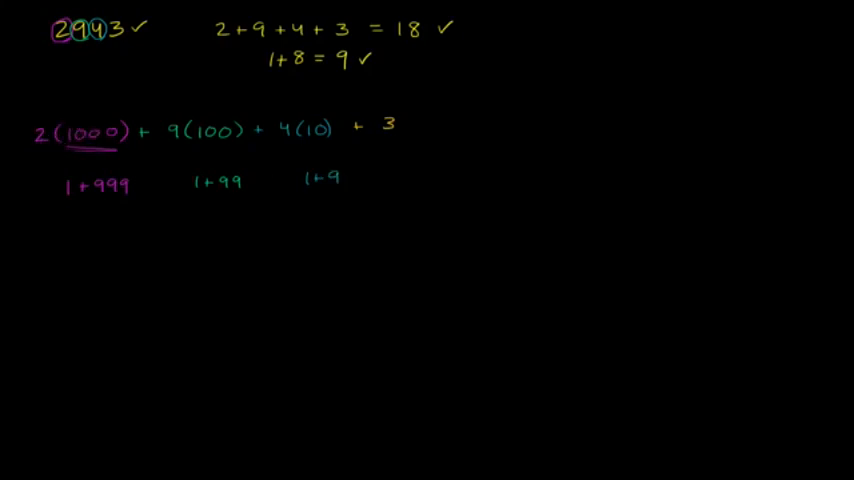
pyautogui.write('2(')
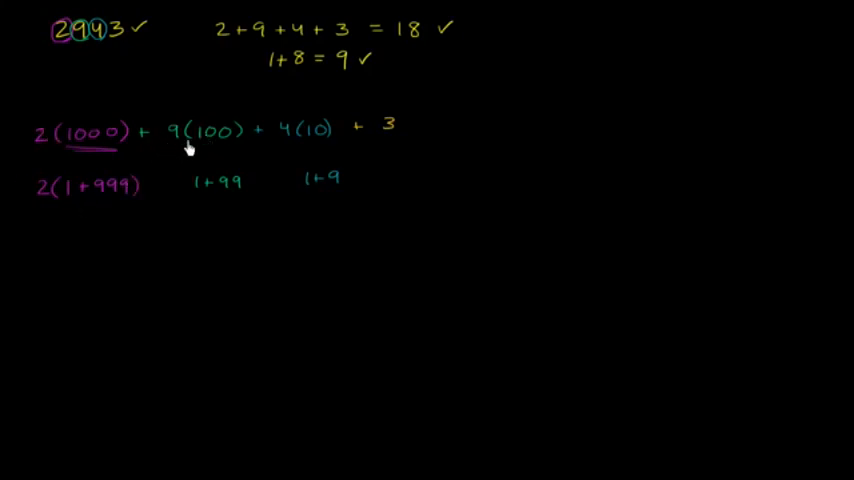
pyautogui.write('+9(')
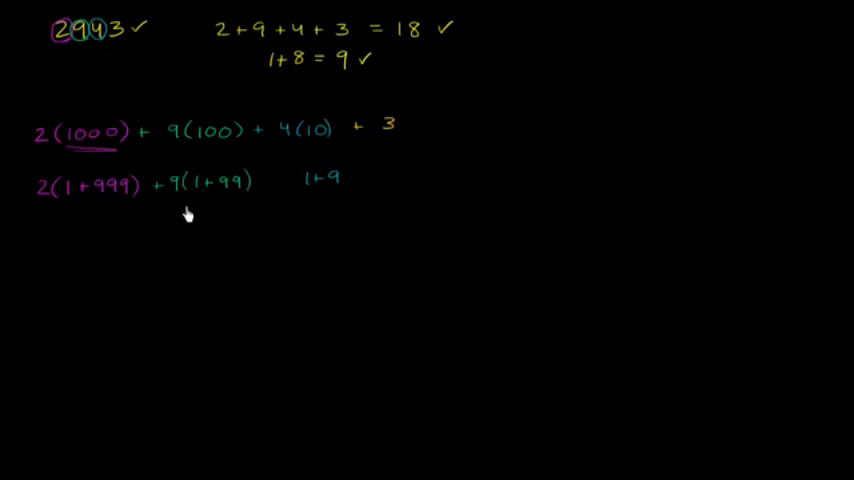
pyautogui.moveTo(186, 213)
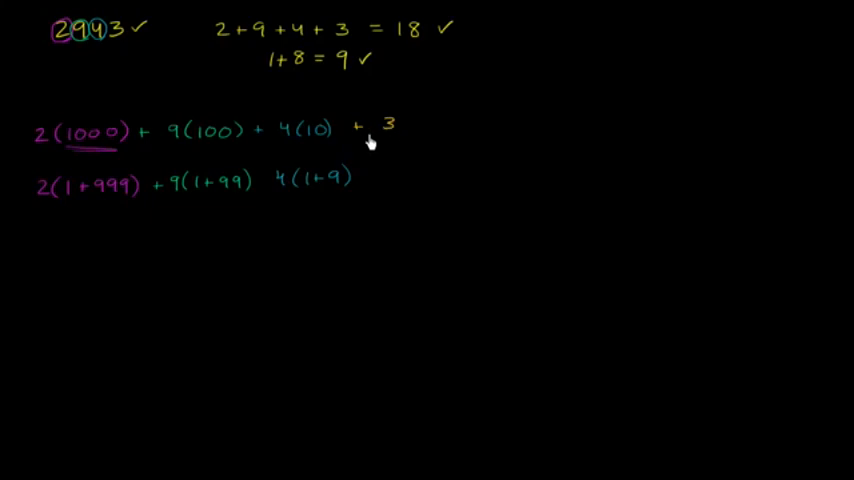
pyautogui.moveTo(370, 187)
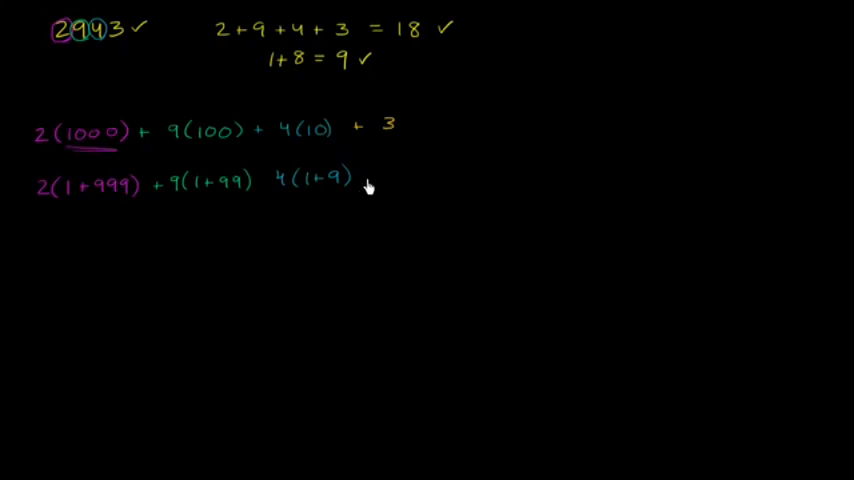
pyautogui.write('+ 3')
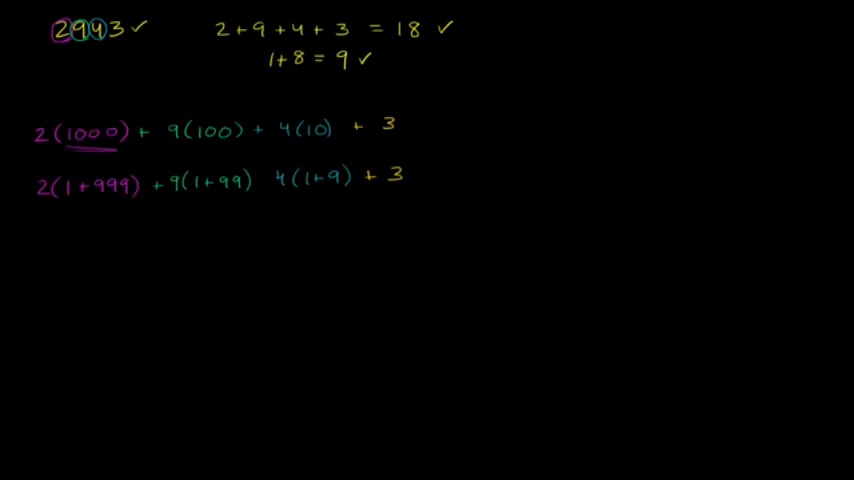
pyautogui.moveTo(72, 234)
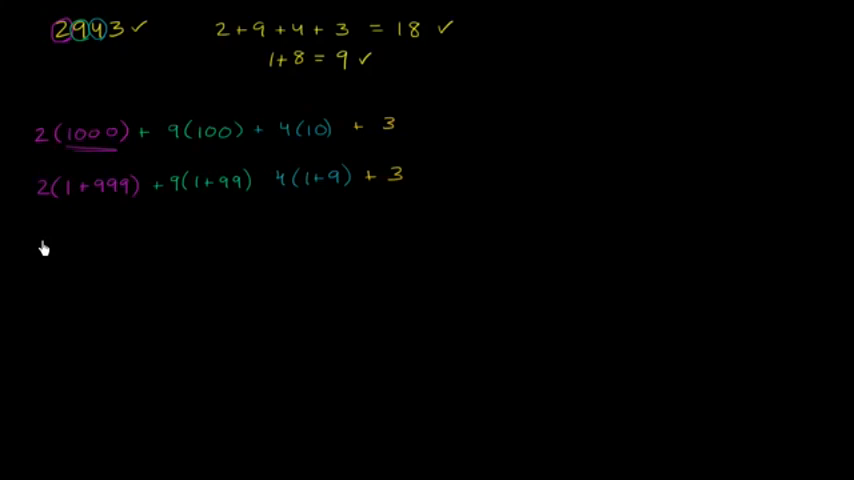
# Step: Distribute each term, writing 2 + 2·999 + 9 + 9·99 + 4 + 4·9 + 3
pyautogui.write('2 +')
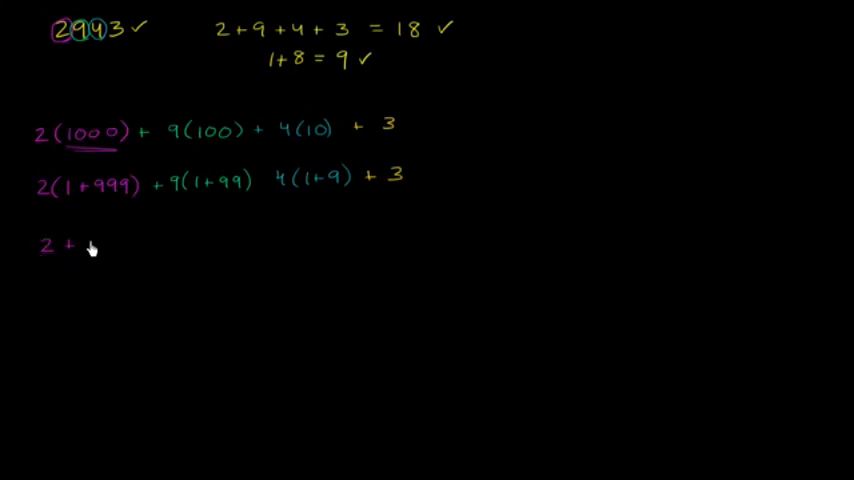
pyautogui.write('2·9')
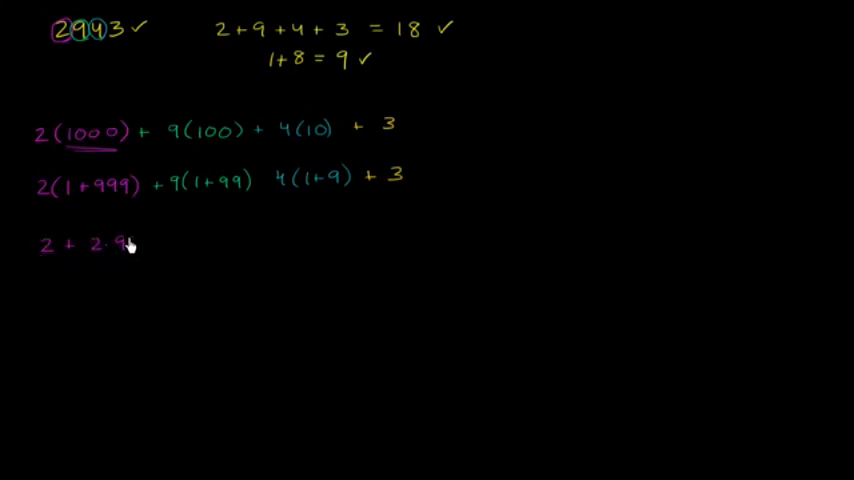
pyautogui.write('99')
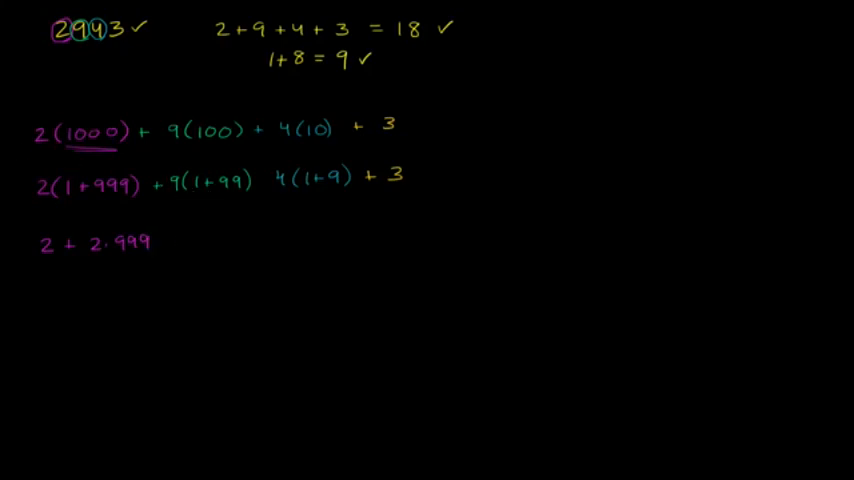
pyautogui.write('+')
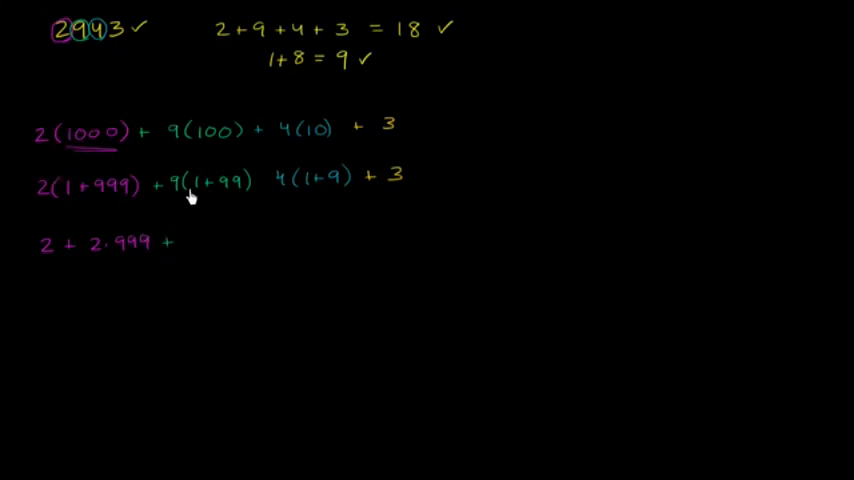
pyautogui.moveTo(44, 180)
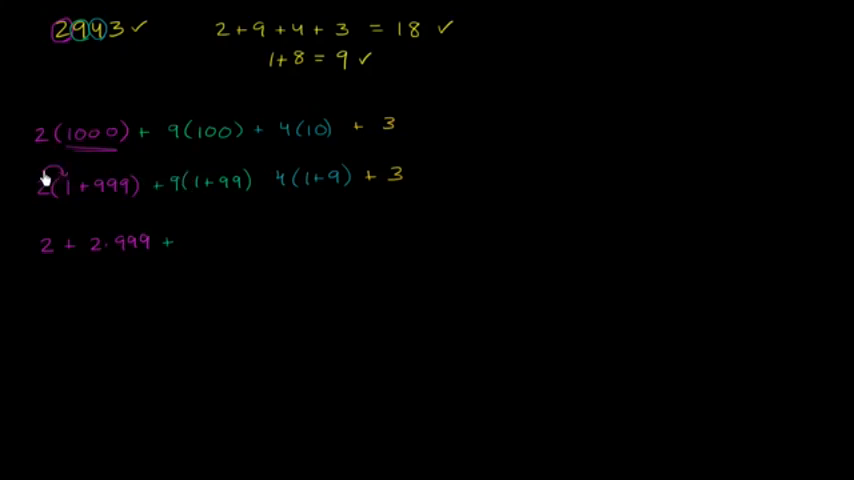
pyautogui.moveTo(45, 165); pyautogui.dragTo(105, 175)
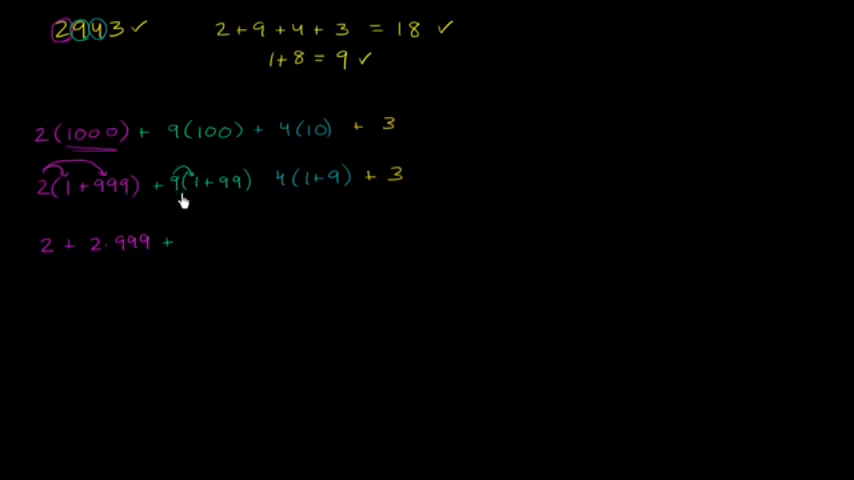
pyautogui.write('9')
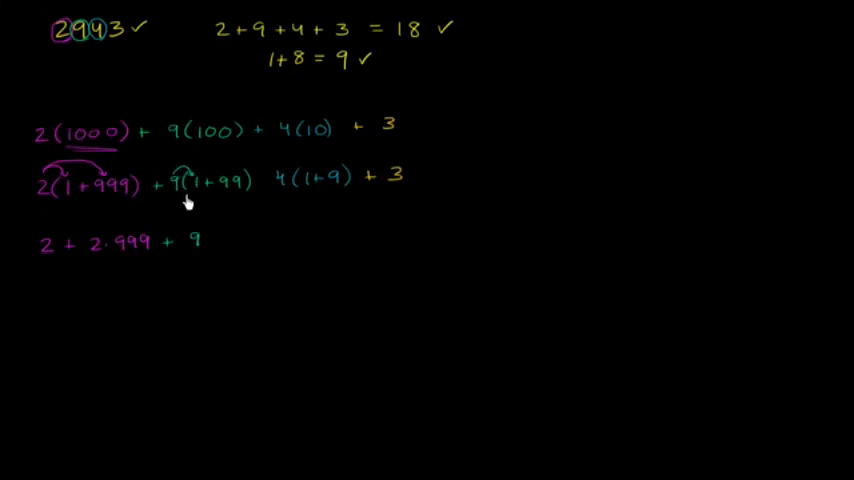
pyautogui.moveTo(180, 182); pyautogui.dragTo(245, 182)
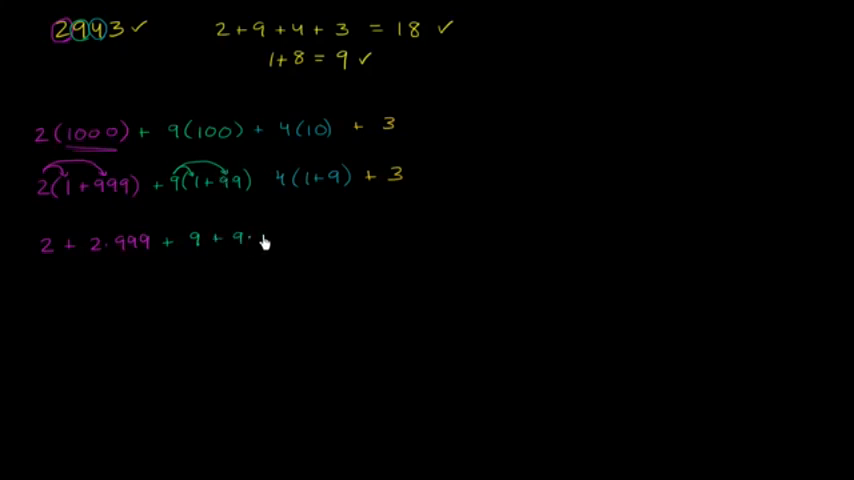
pyautogui.write('99')
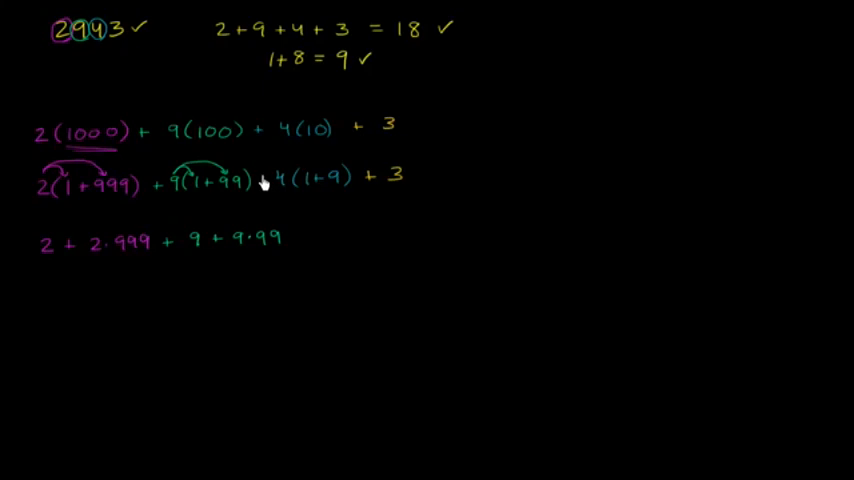
pyautogui.moveTo(285, 173)
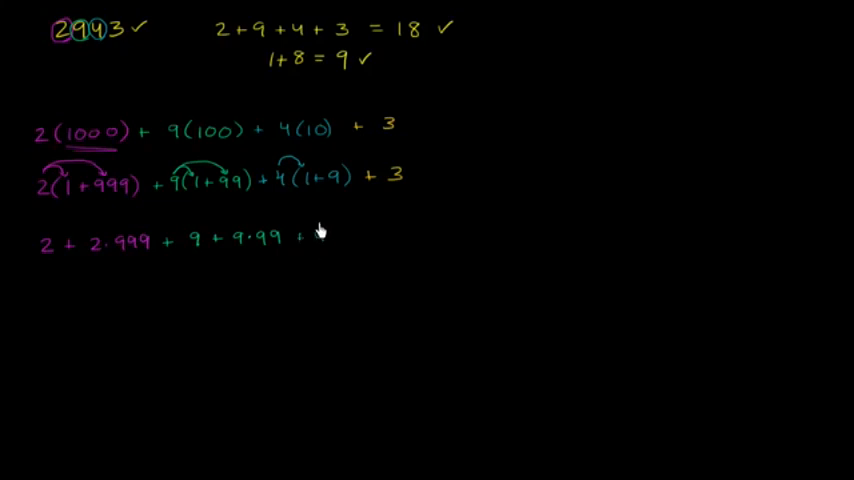
pyautogui.write('4 +')
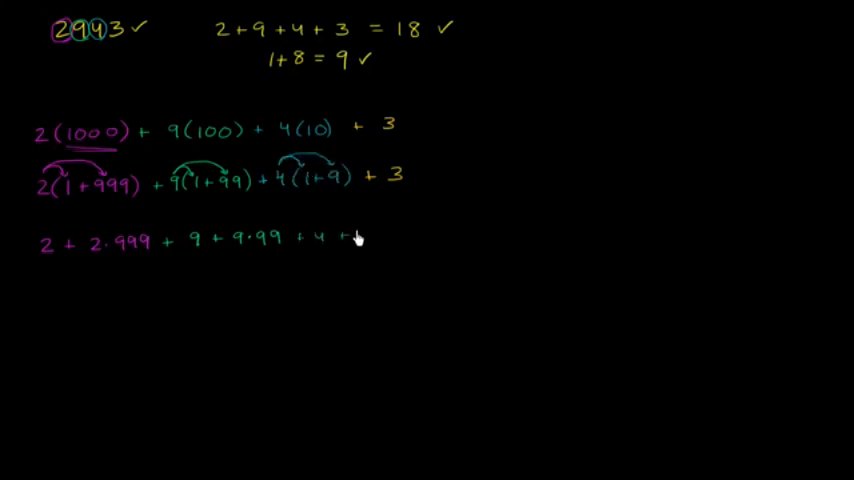
pyautogui.write('4·9')
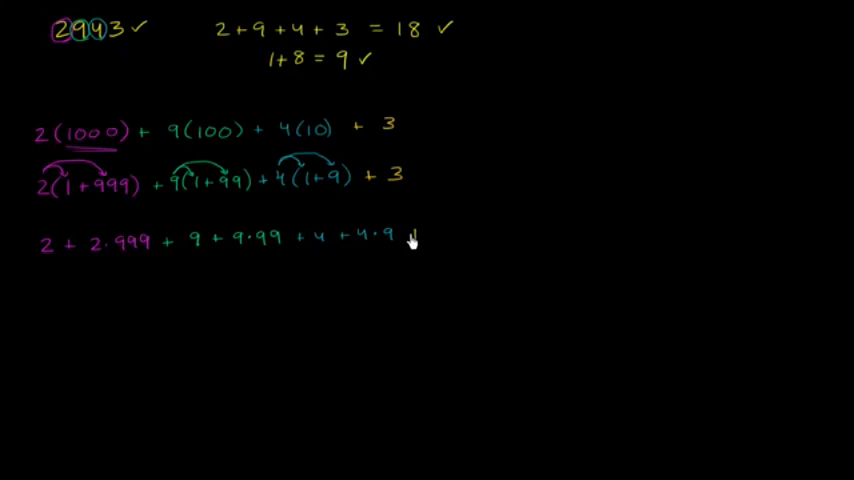
pyautogui.write('+ 3')
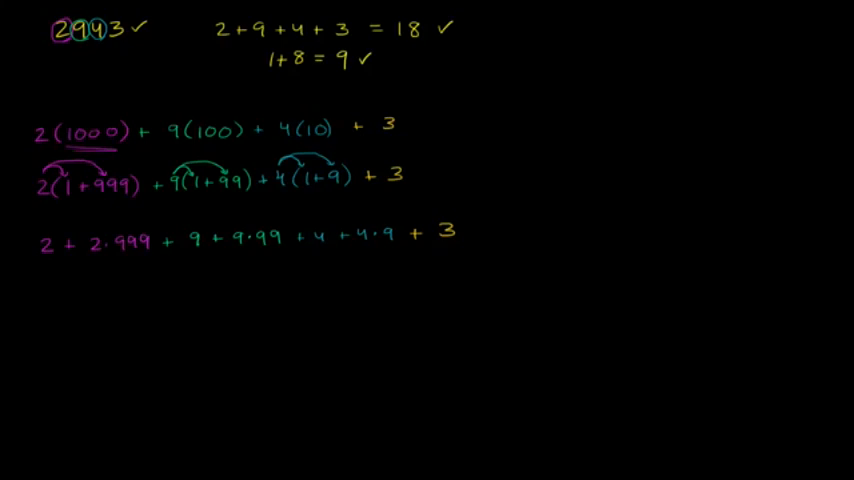
pyautogui.moveTo(90, 248)
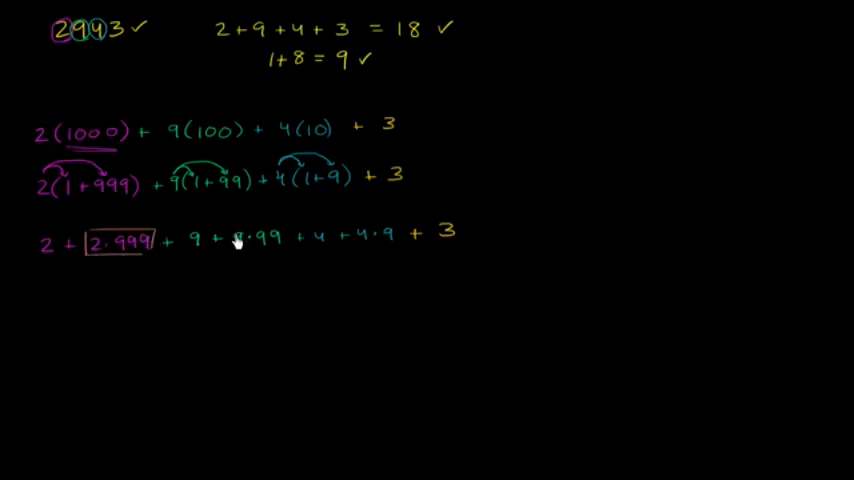
# Step: Draw red boxes around 2·999, 9·99 and 4·9
pyautogui.moveTo(228, 228); pyautogui.dragTo(290, 250)
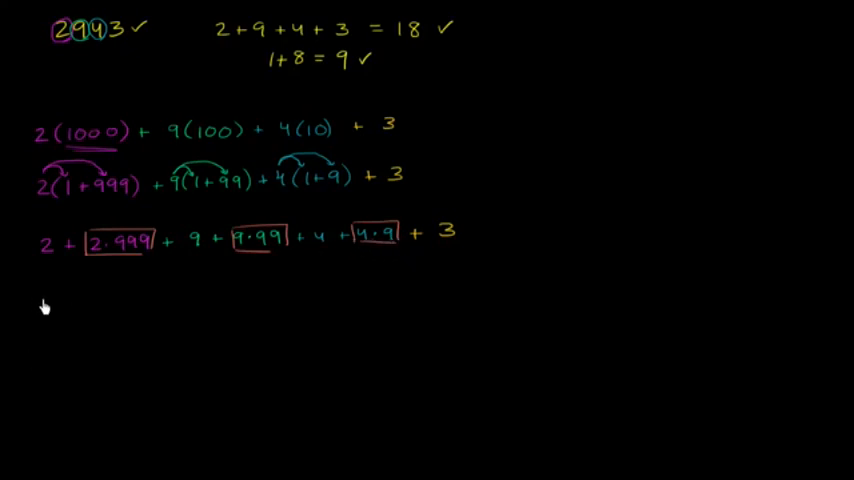
# Step: Rewrite the sum as 2·999 + 9·99 + 4·9 + 2 + 9 + 4 + 3
pyautogui.write('2·99')
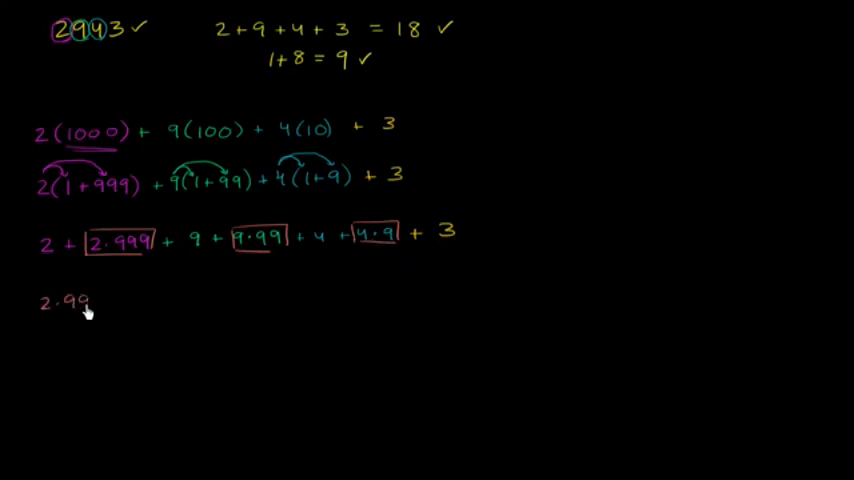
pyautogui.write('9')
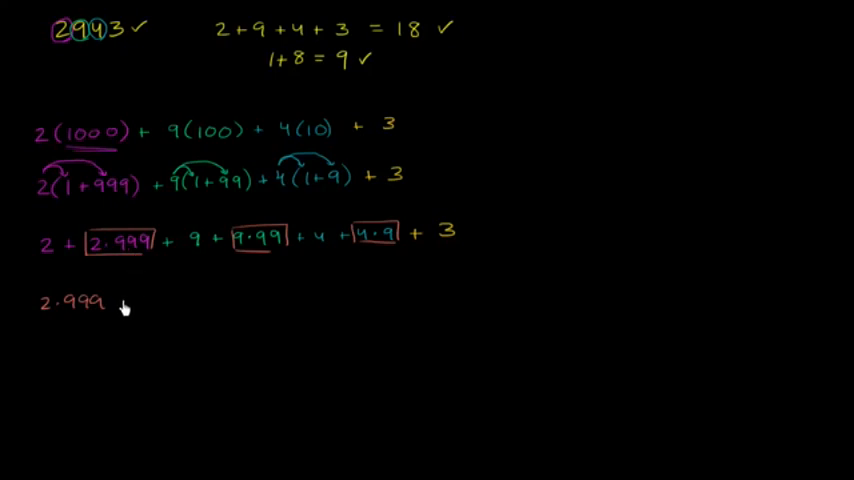
pyautogui.write('+ 9.9')
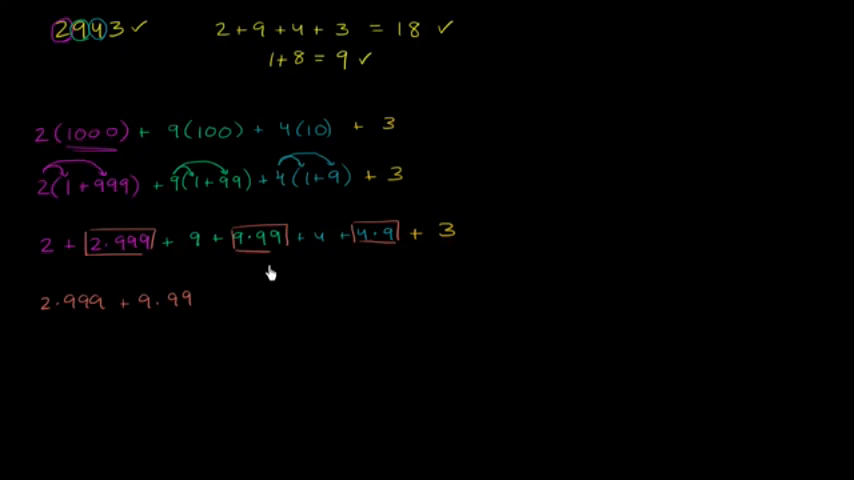
pyautogui.write('+ 4·9')
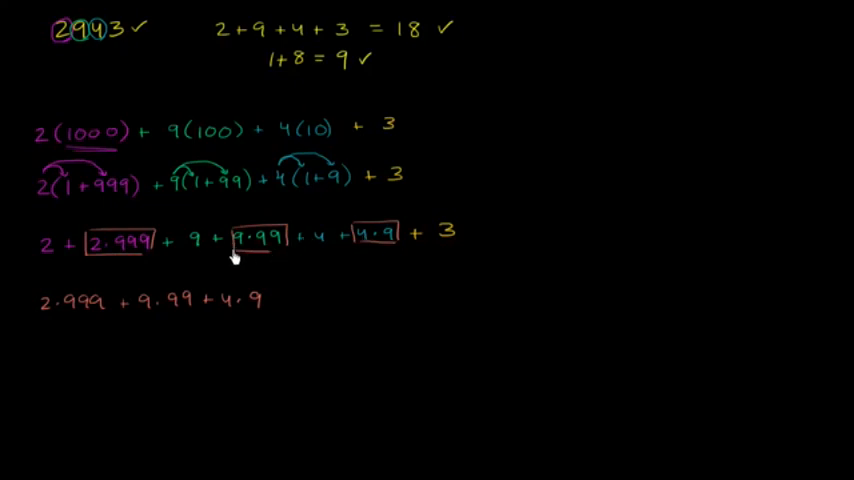
pyautogui.moveTo(275, 308)
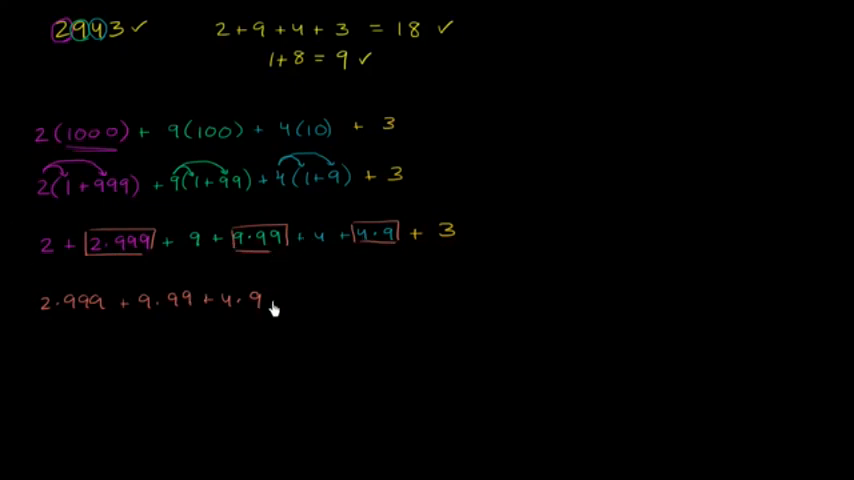
pyautogui.write('+ 2 +')
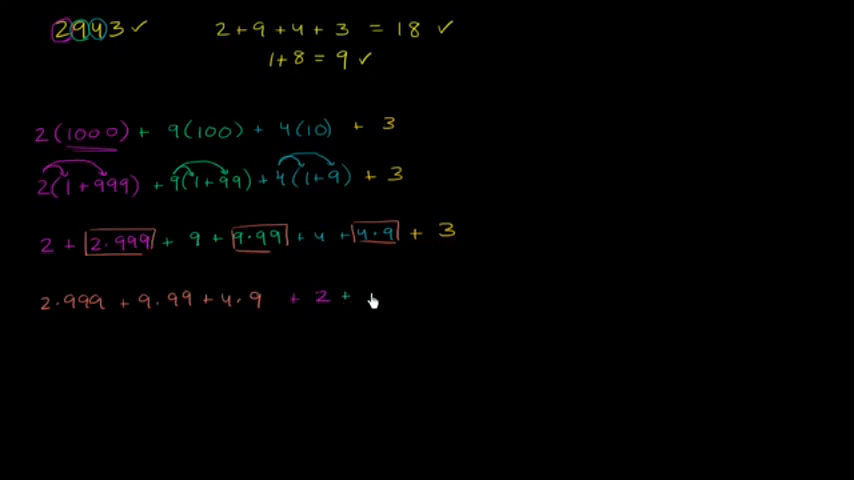
pyautogui.write('9')
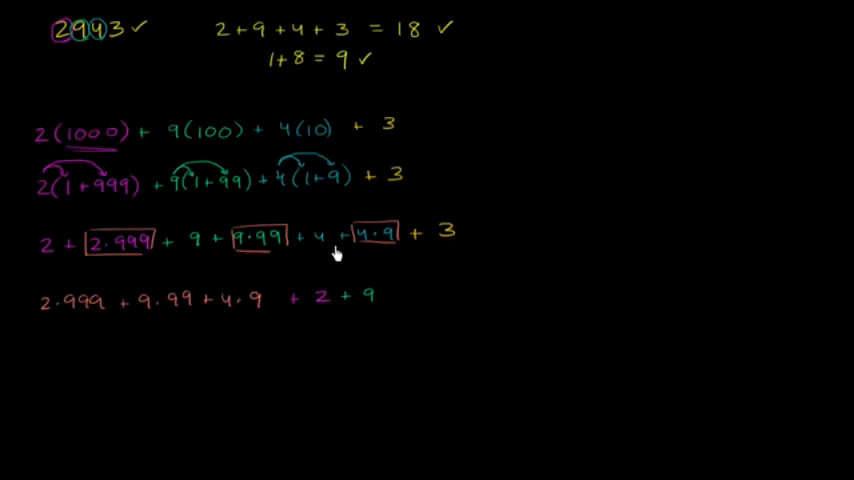
pyautogui.moveTo(403, 313)
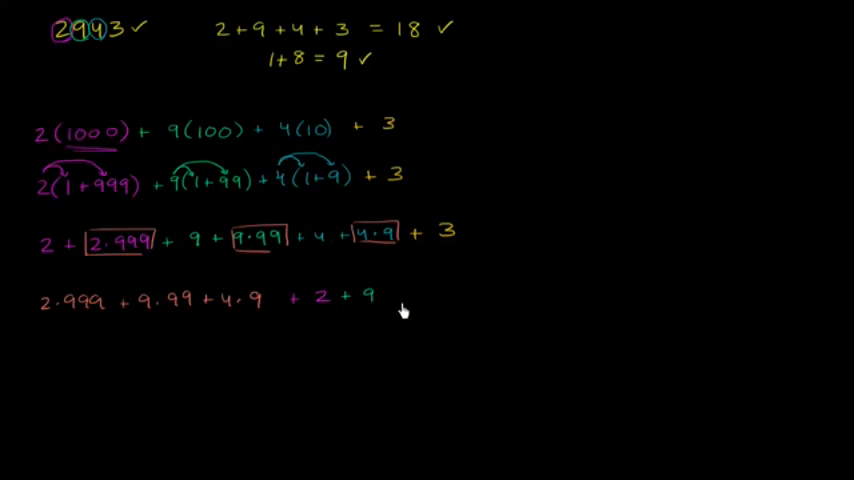
pyautogui.write('+ 4 +')
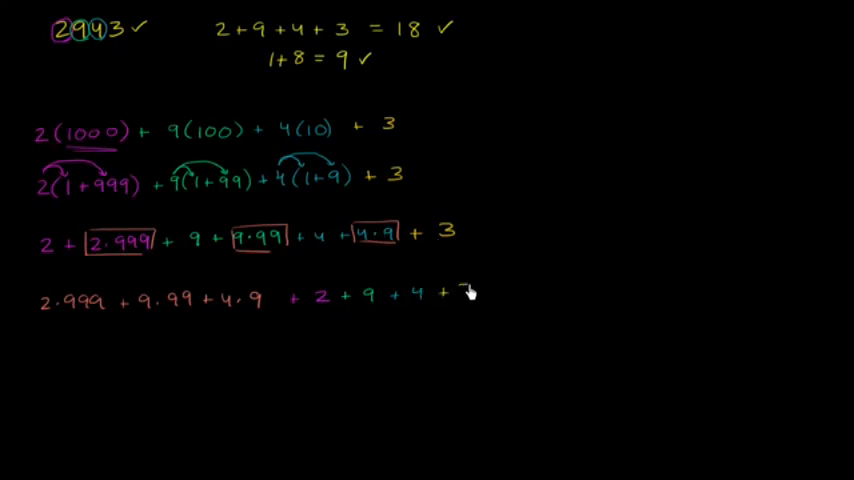
pyautogui.write('3')
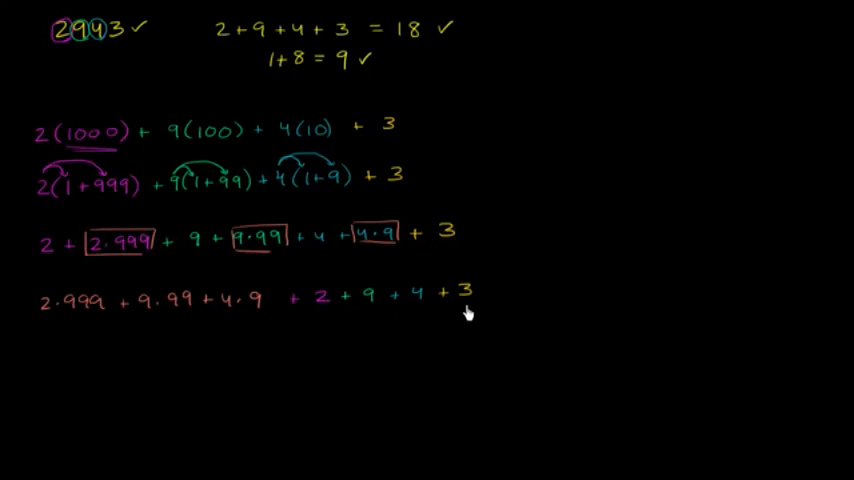
pyautogui.moveTo(245, 48)
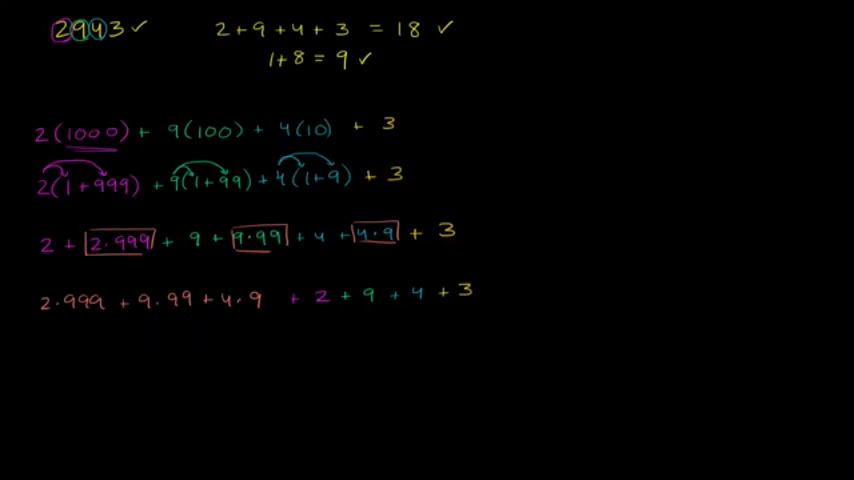
pyautogui.moveTo(79, 325)
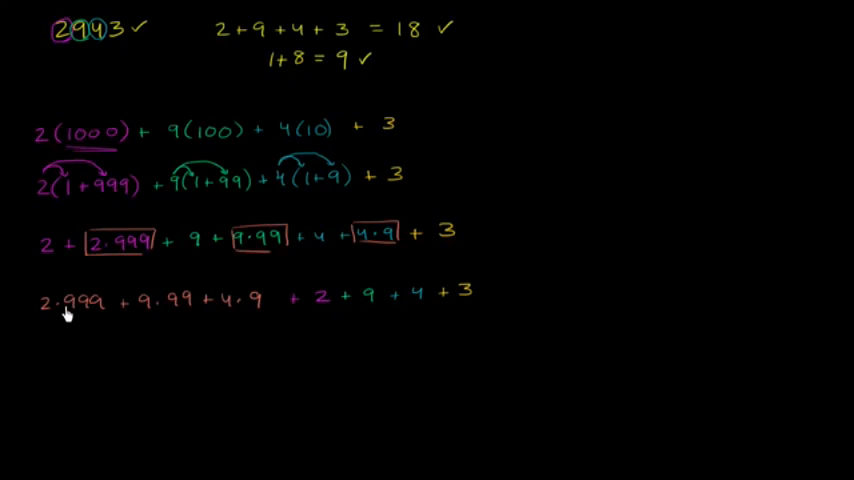
pyautogui.moveTo(42, 323)
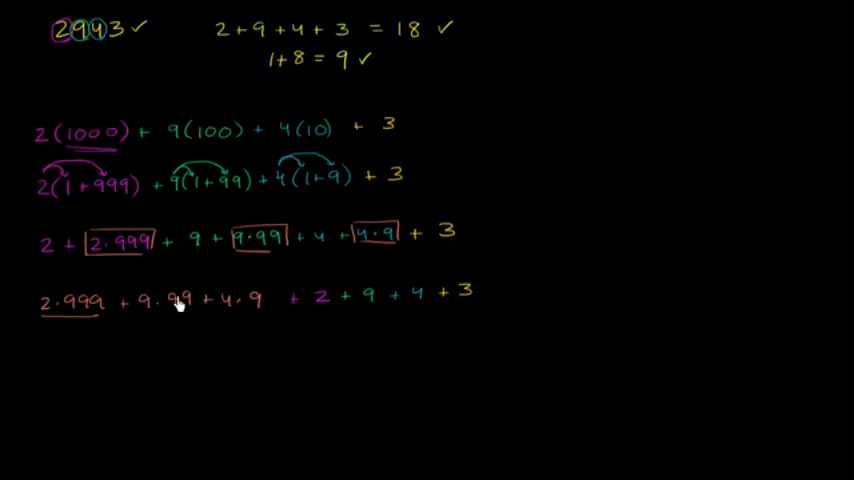
pyautogui.moveTo(172, 312)
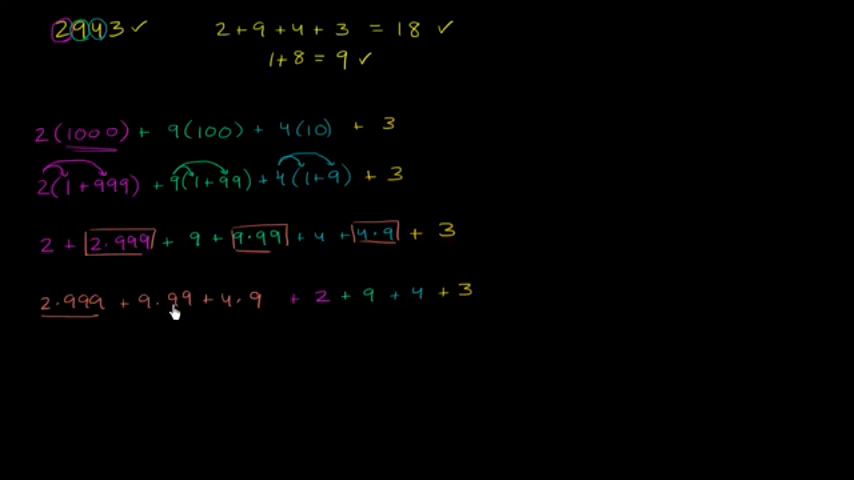
pyautogui.moveTo(168, 325)
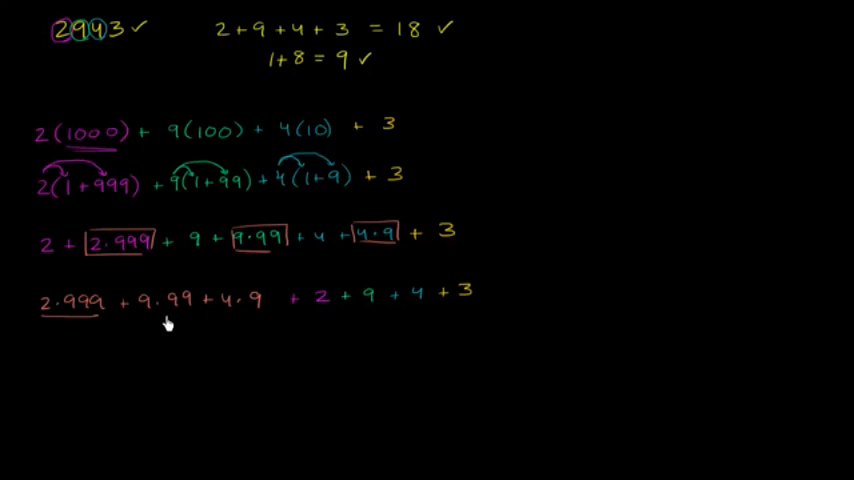
pyautogui.moveTo(170, 320)
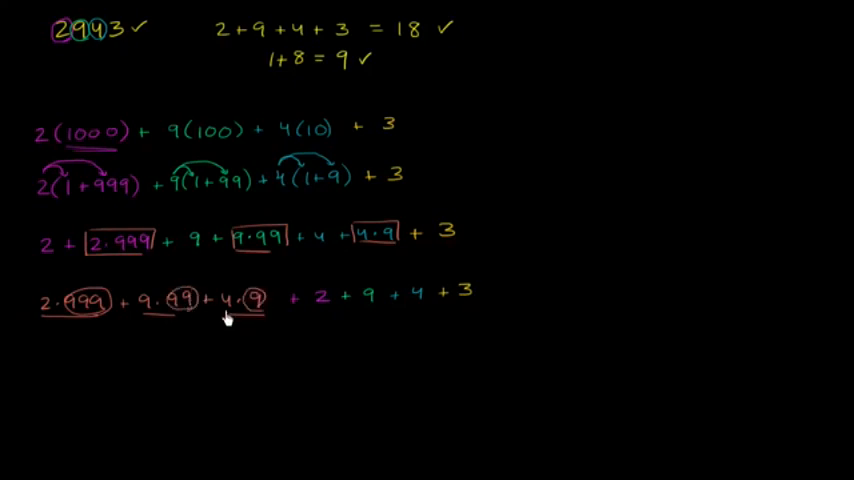
# Step: Rule a line under the three multiples of nine and label it 'Div by 9'
pyautogui.moveTo(45, 337); pyautogui.dragTo(150, 337)
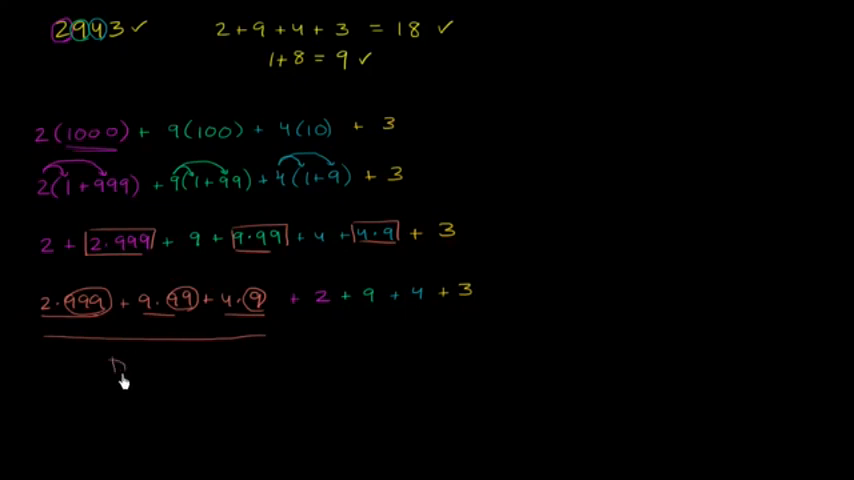
pyautogui.write('Div by 9')
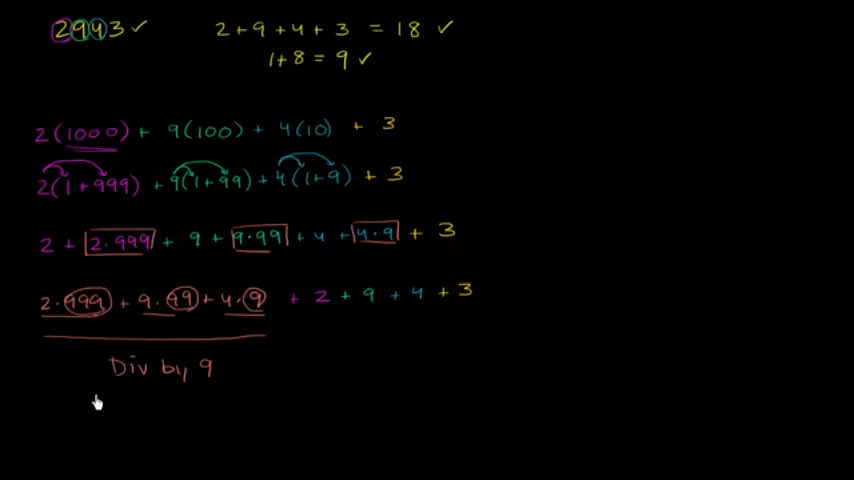
pyautogui.moveTo(127, 344)
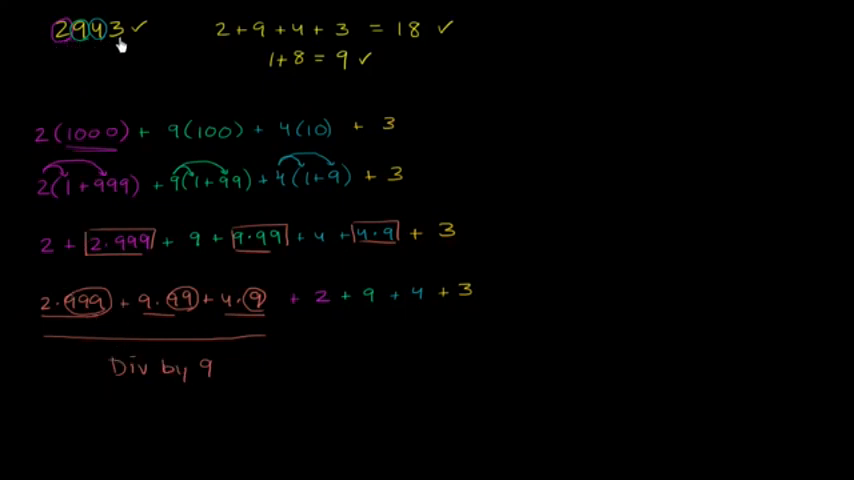
pyautogui.moveTo(200, 333)
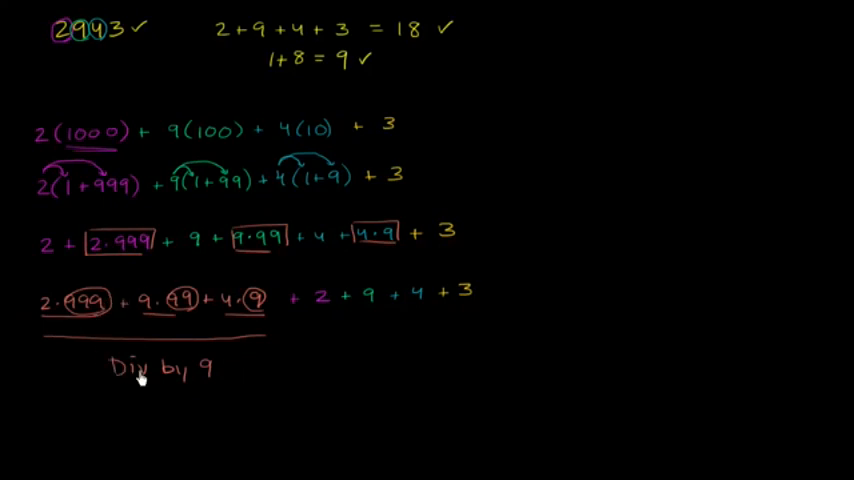
pyautogui.moveTo(266, 343)
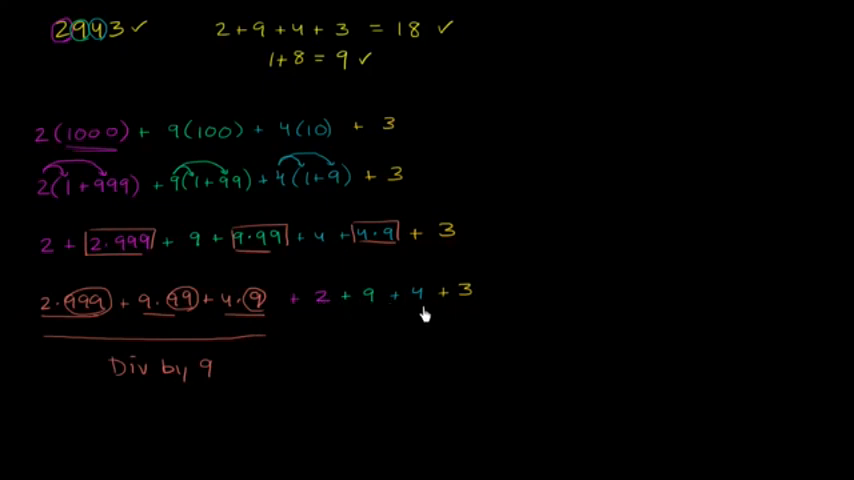
pyautogui.moveTo(425, 315)
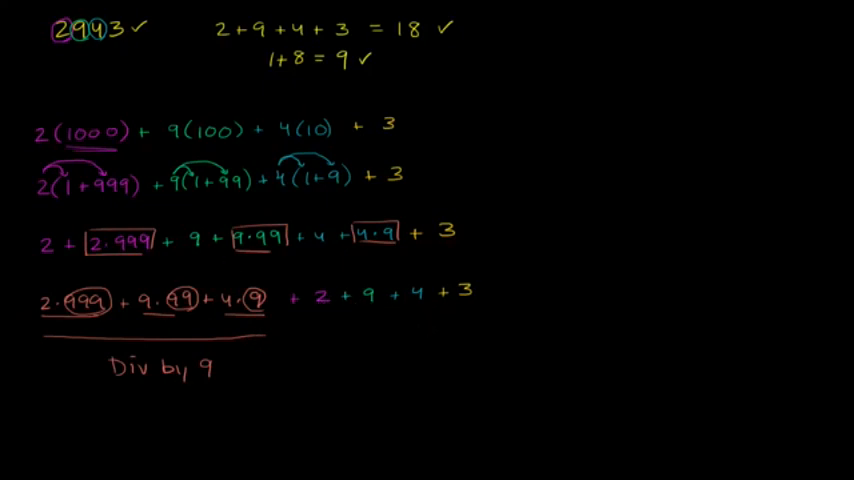
pyautogui.moveTo(309, 368)
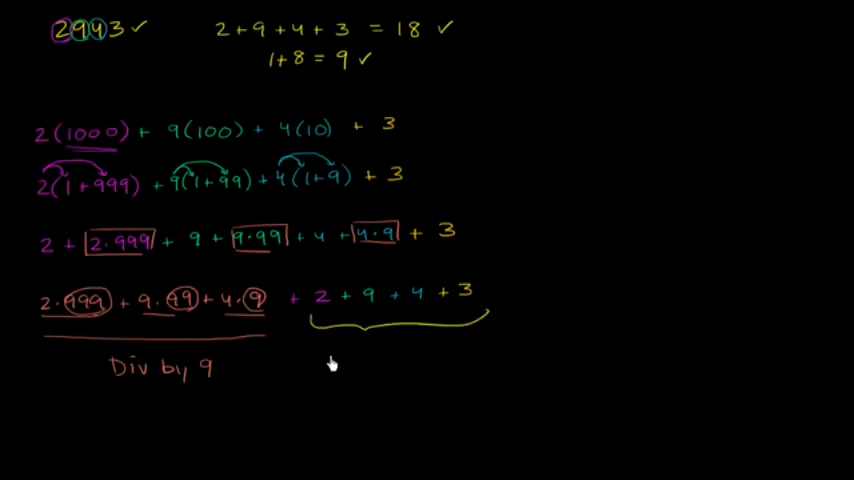
# Step: Draw a yellow brace under 2 + 9 + 4 + 3 and label it 'Div by 9'
pyautogui.write('Div by')
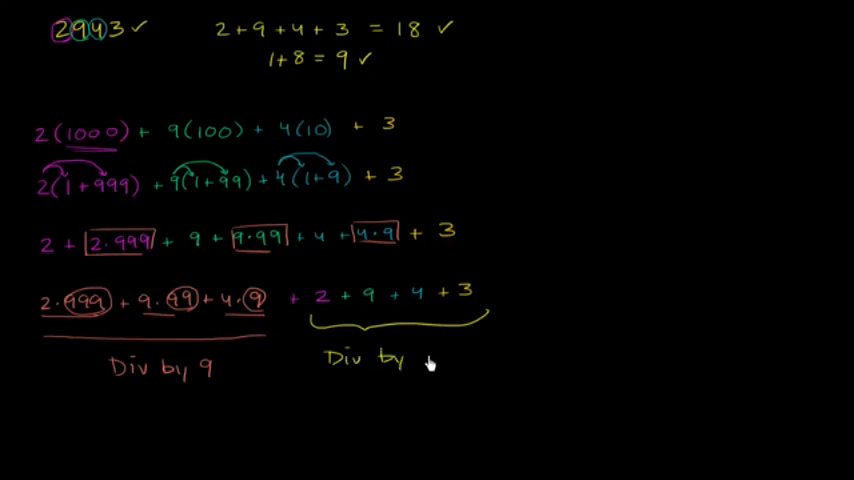
pyautogui.write('9')
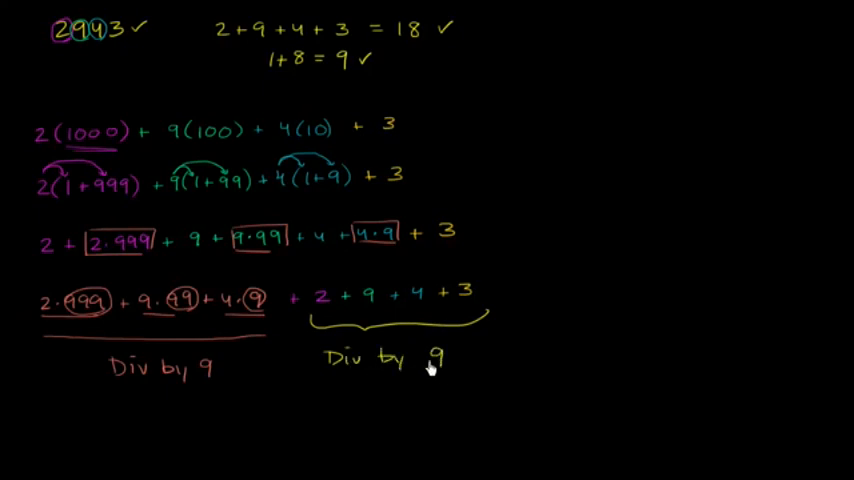